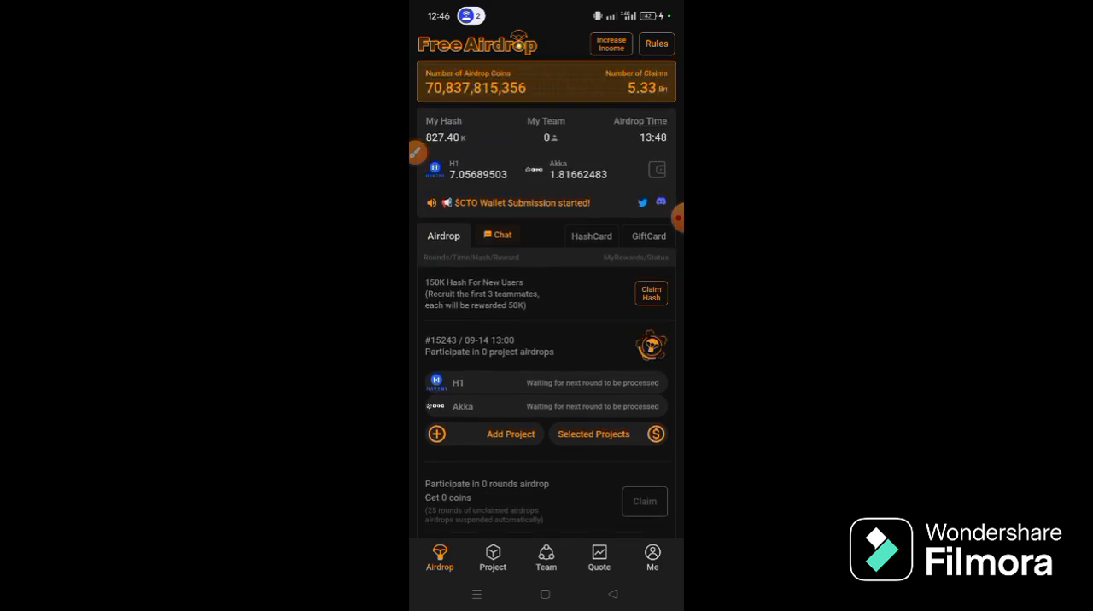
# Step: Browse the airdrop projects list, then return to the airdrop home screen
pyautogui.click(492, 560)
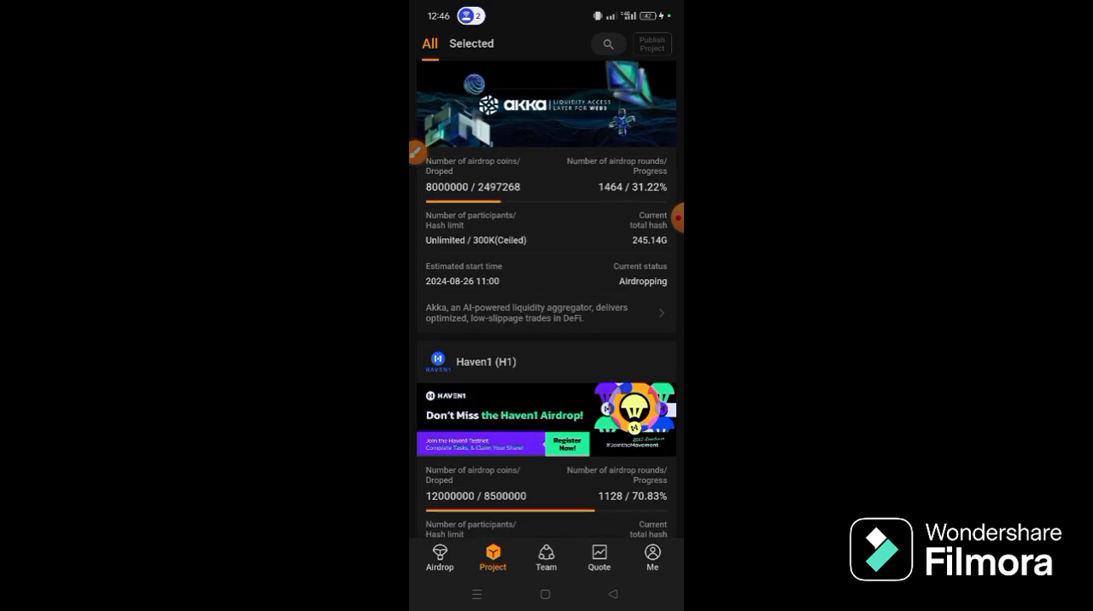
pyautogui.scroll(-3)
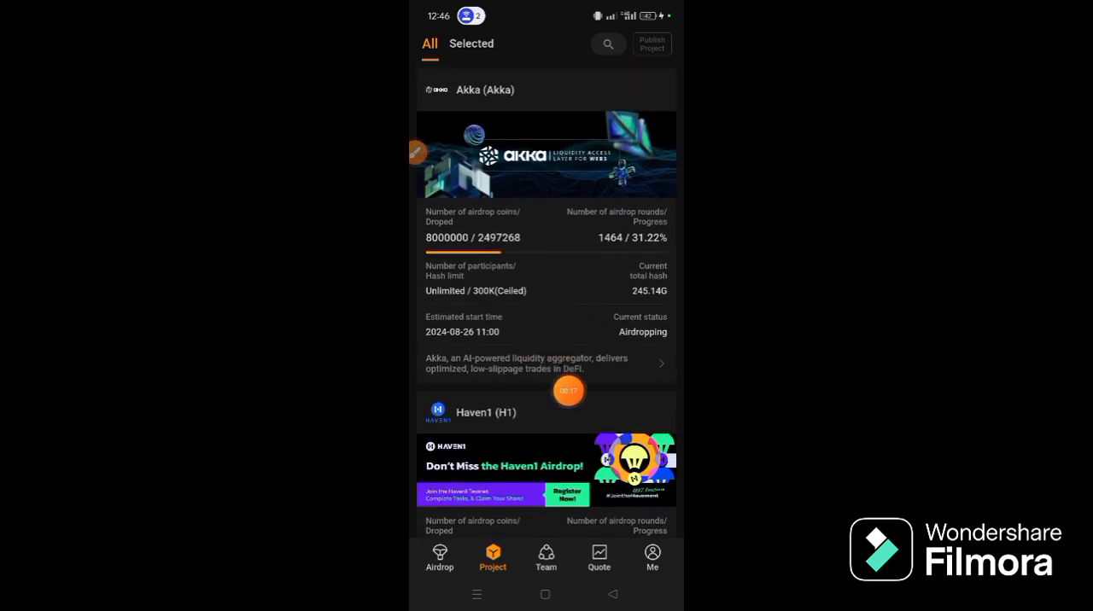
pyautogui.scroll(-3)
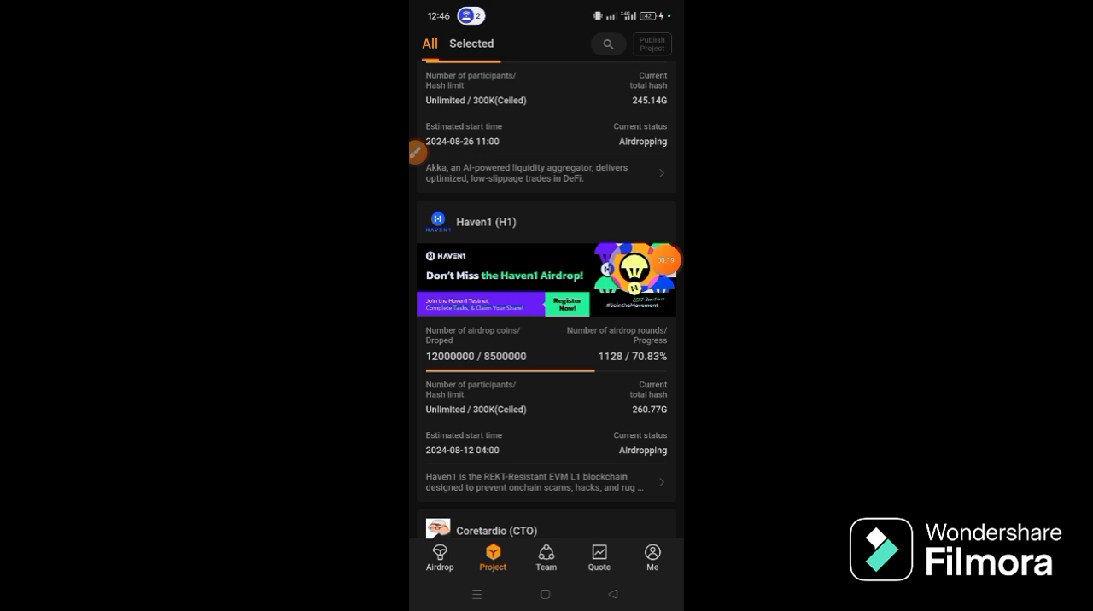
pyautogui.scroll(-3)
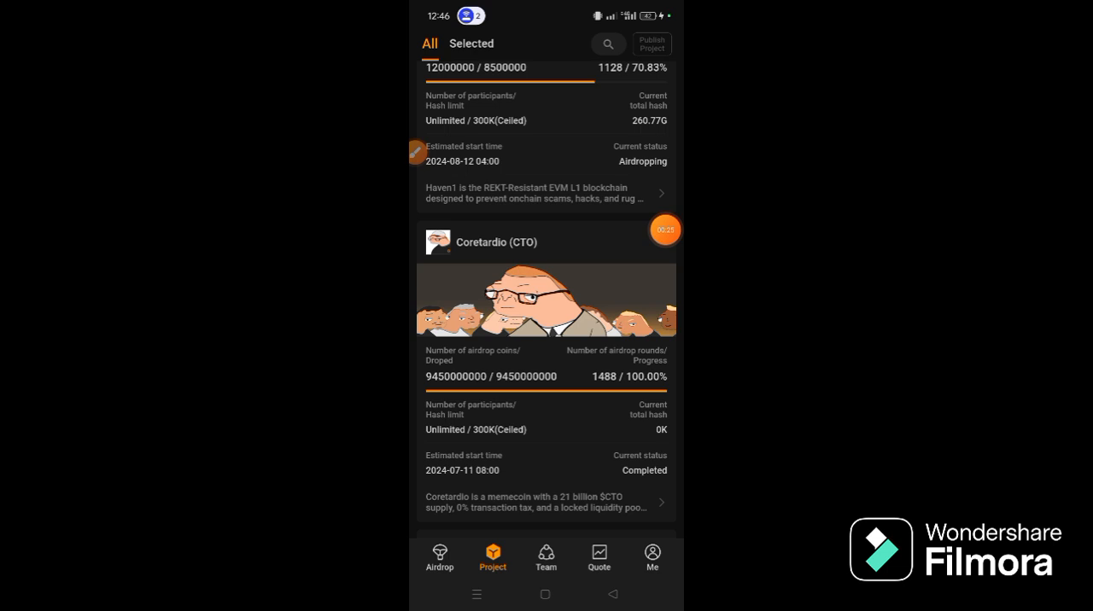
pyautogui.click(439, 558)
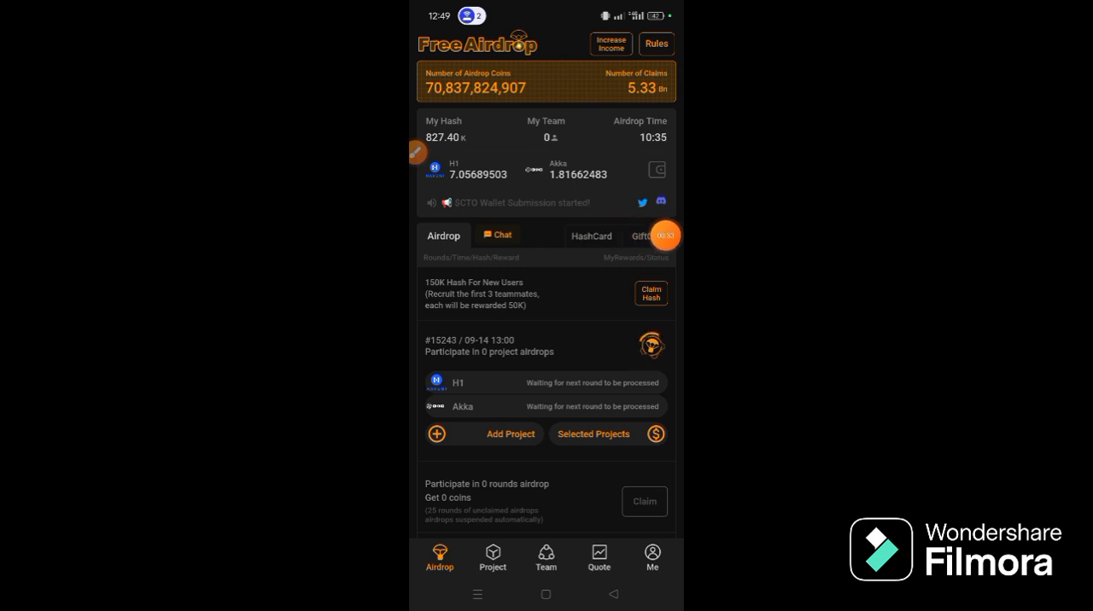
# Step: Read through the CTO wallet submission announcement and return home
pyautogui.click(523, 203)
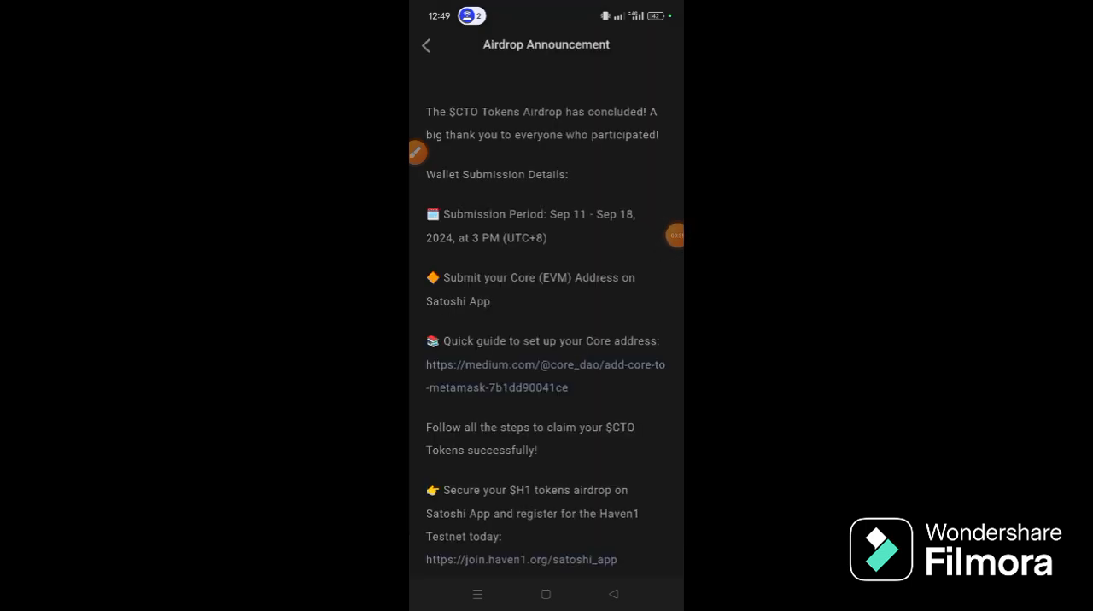
pyautogui.scroll(-3)
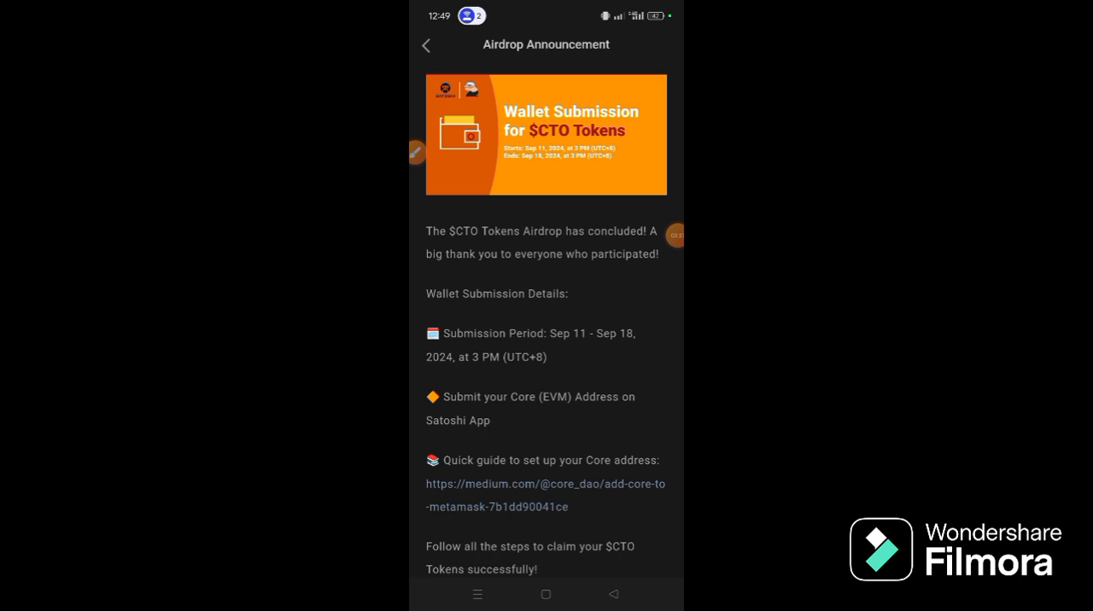
pyautogui.scroll(-3)
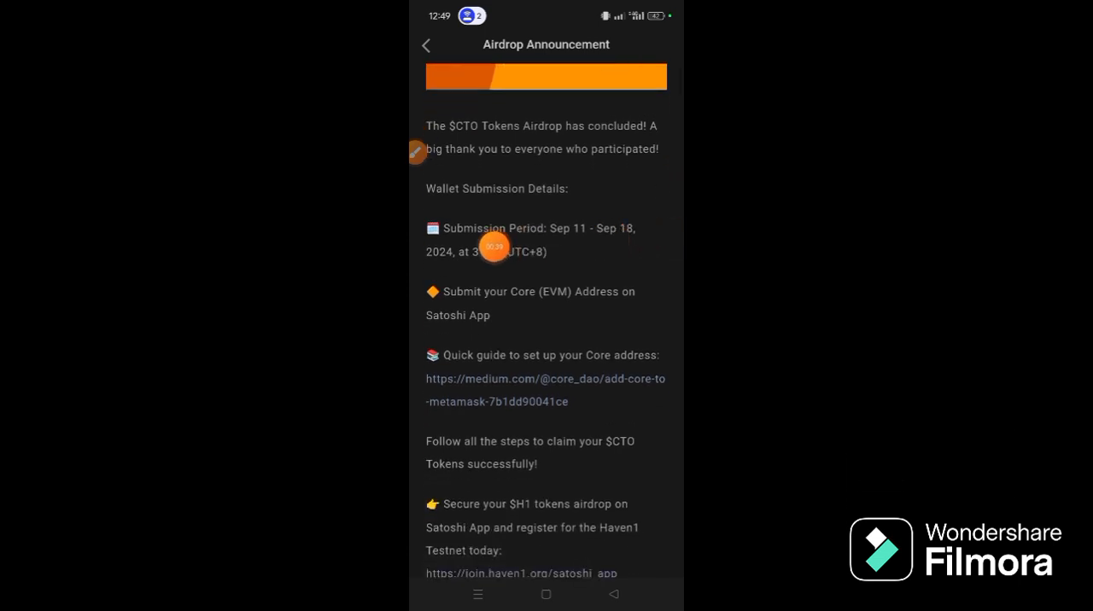
pyautogui.moveTo(632, 249)
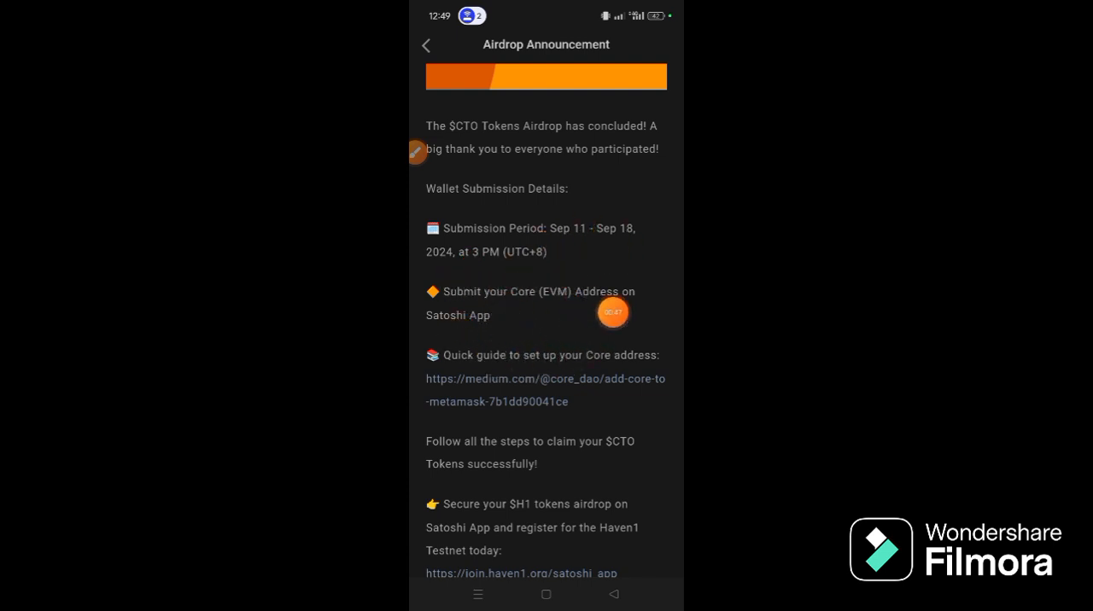
pyautogui.scroll(-3)
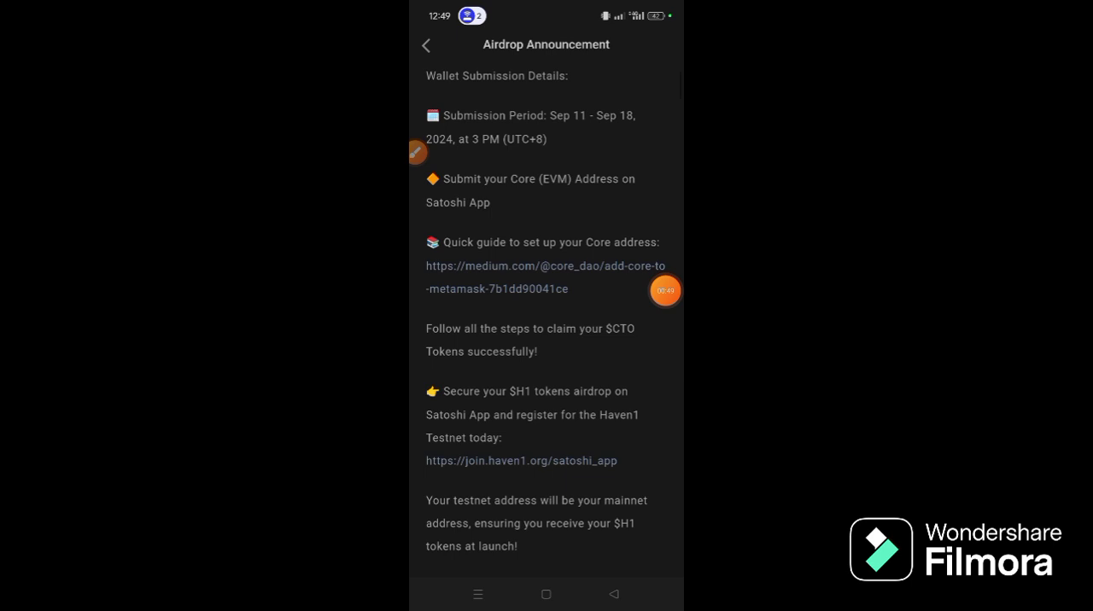
pyautogui.scroll(-3)
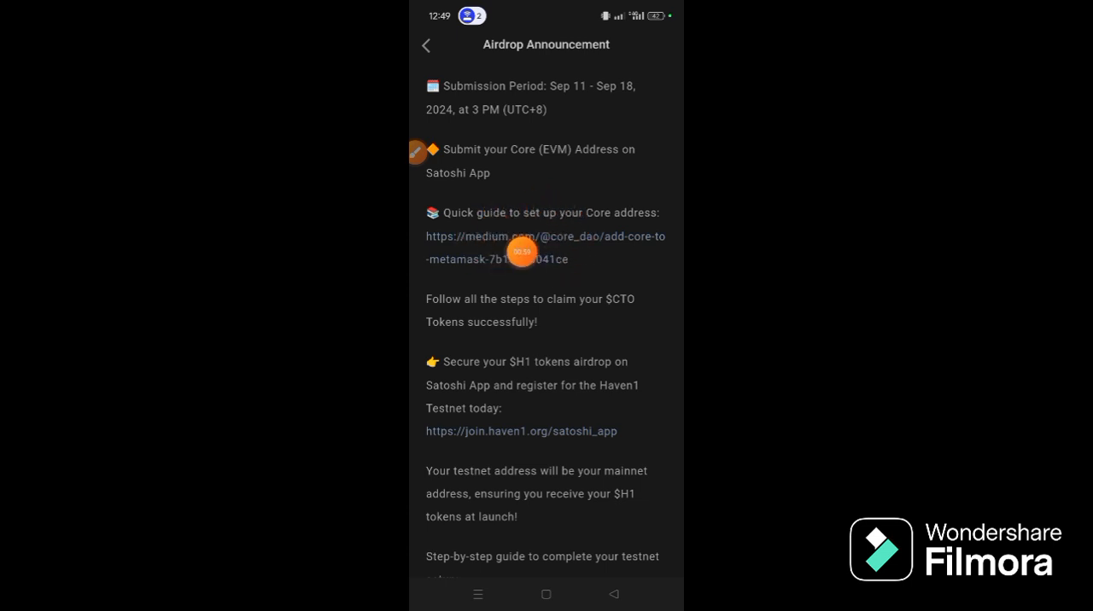
pyautogui.moveTo(625, 235)
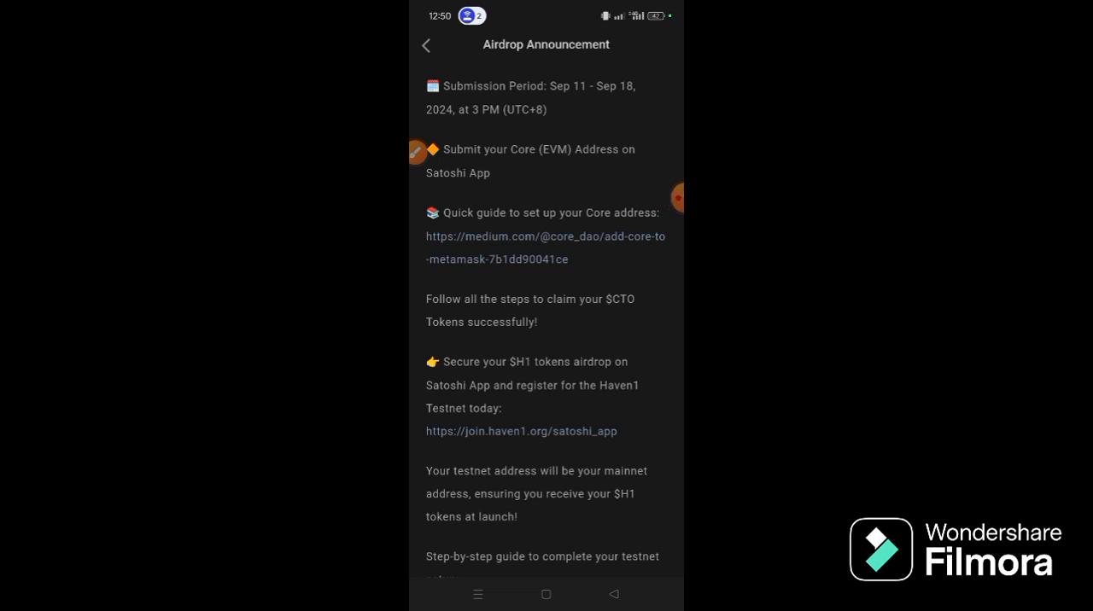
pyautogui.click(423, 46)
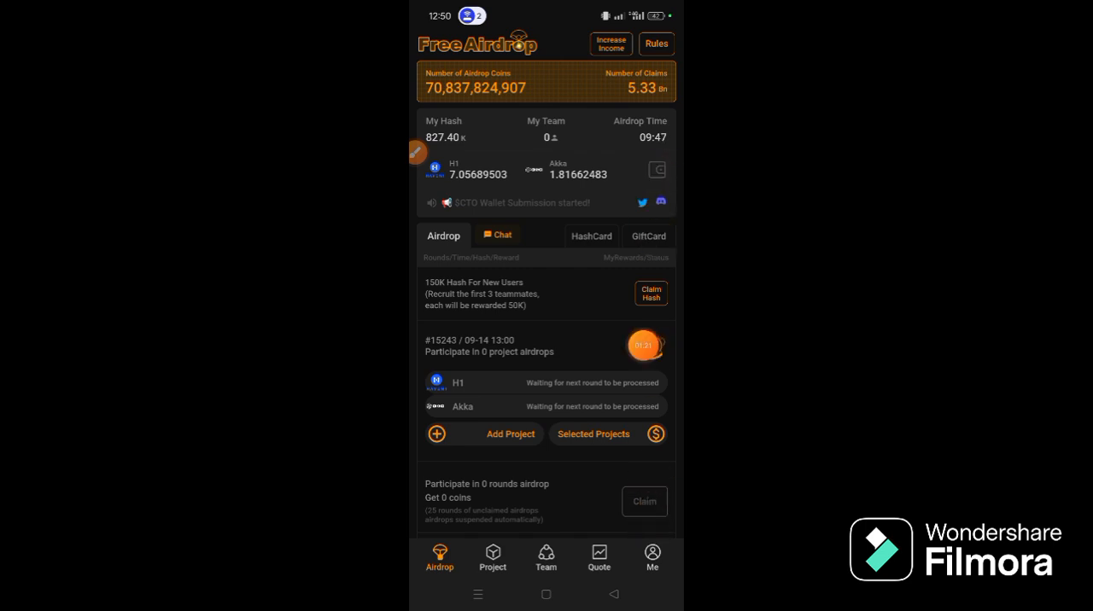
# Step: Review the asset password change form in personal settings, then go back to the airdrop home
pyautogui.click(652, 555)
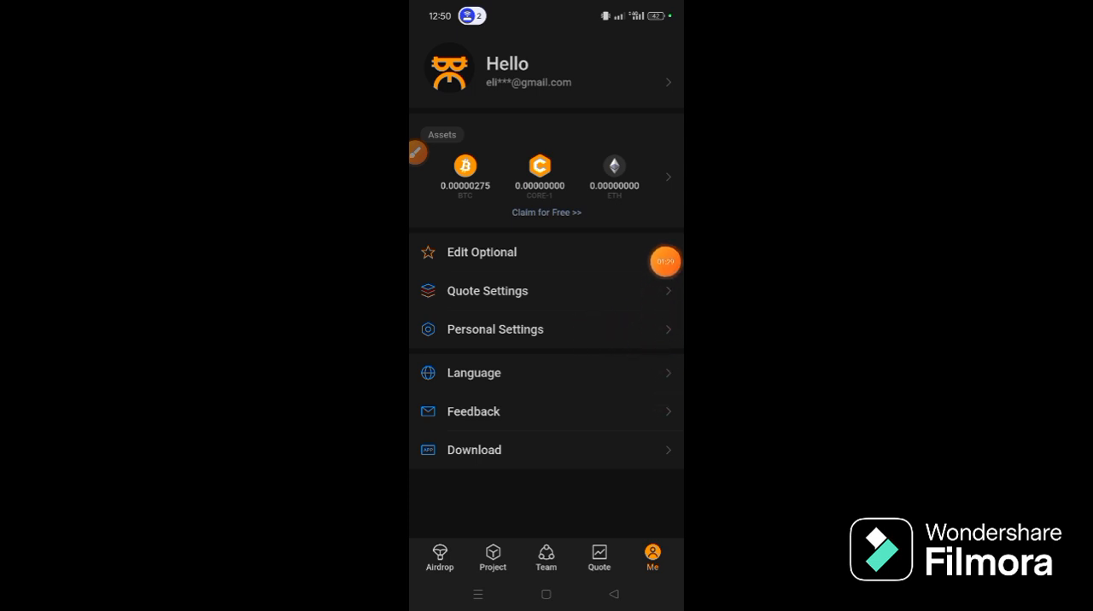
pyautogui.click(495, 330)
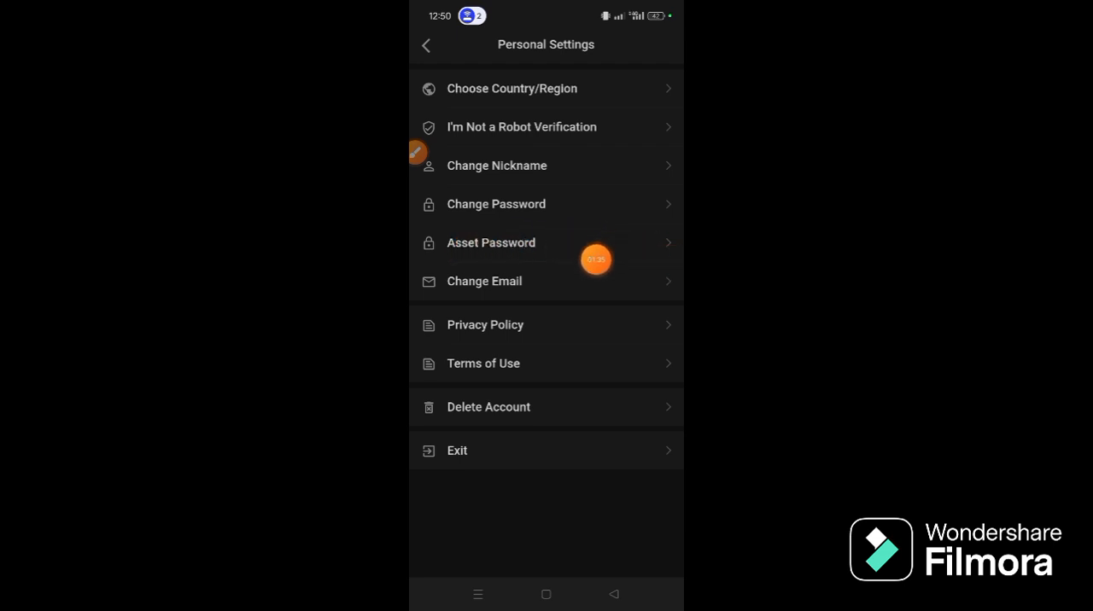
pyautogui.click(492, 242)
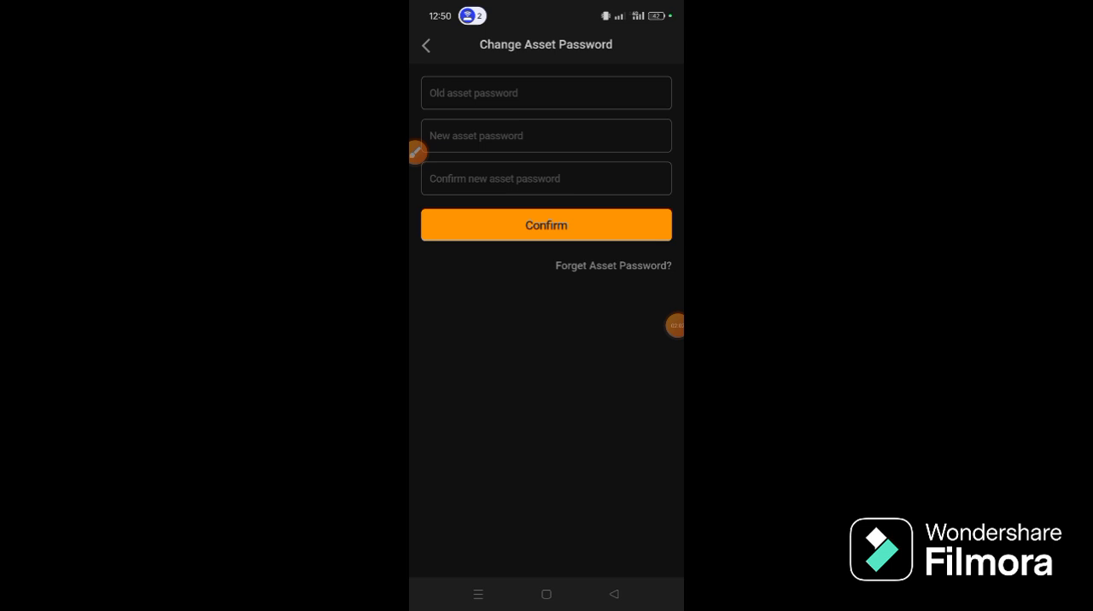
pyautogui.click(425, 46)
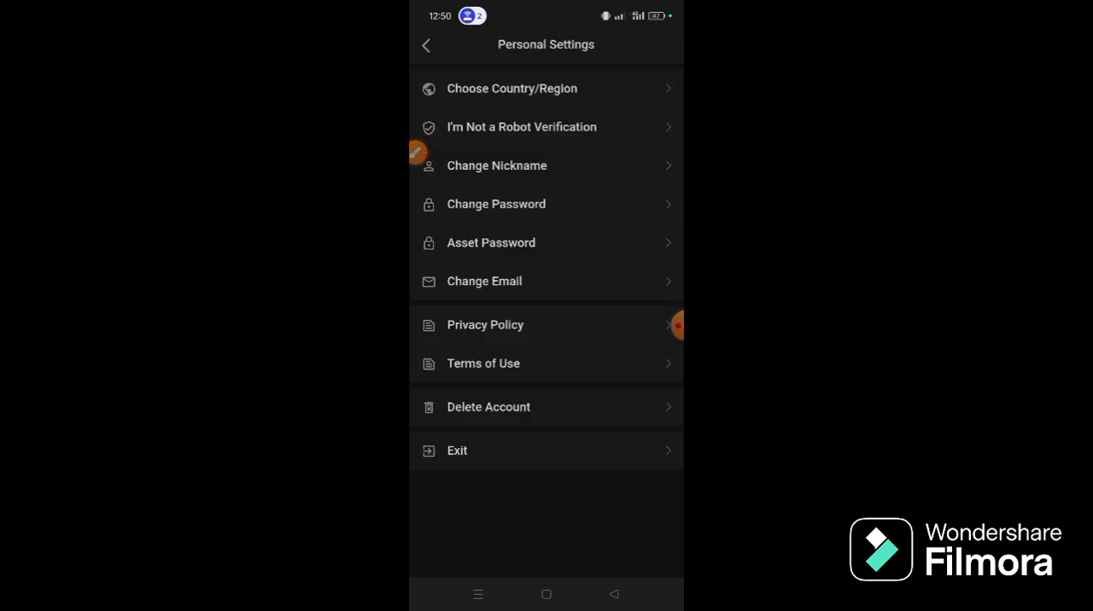
pyautogui.click(427, 44)
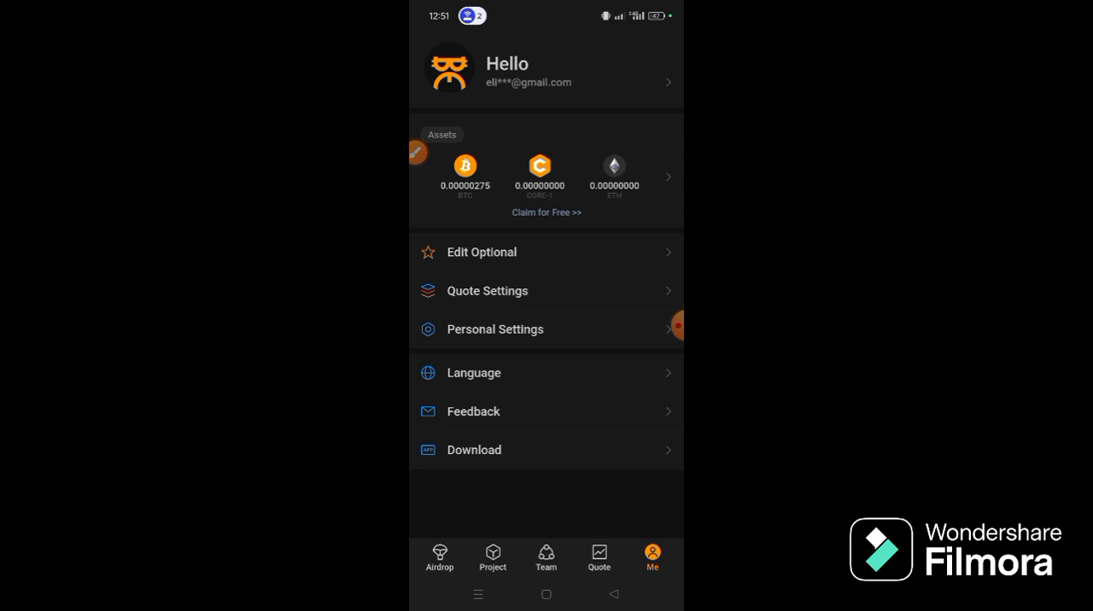
pyautogui.click(439, 558)
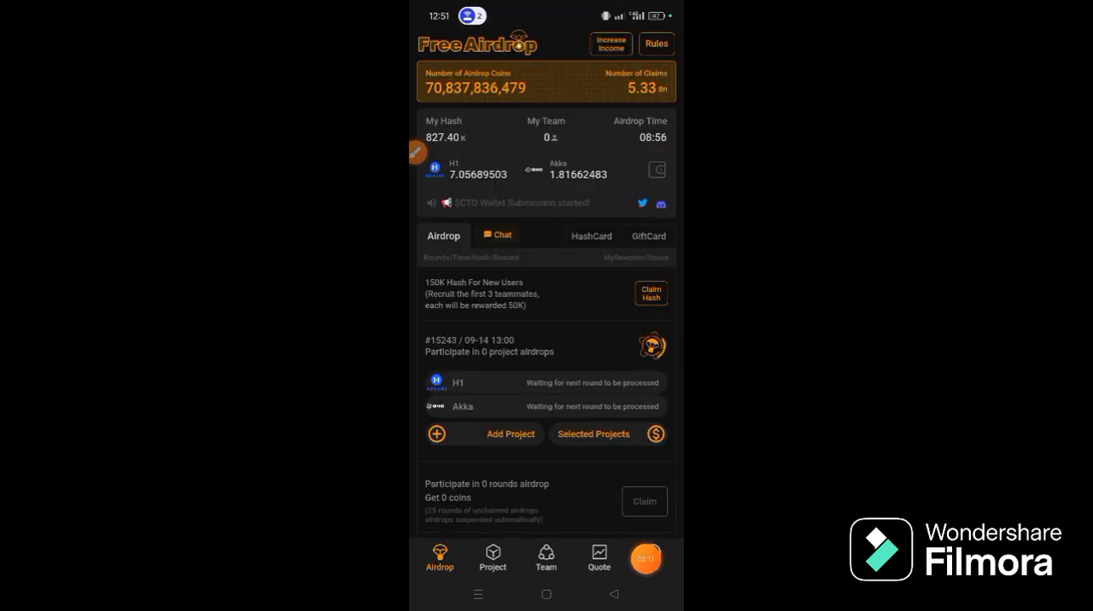
# Step: View the MyAssets list on the Me page down to CTO with balance 6865.151463
pyautogui.click(652, 557)
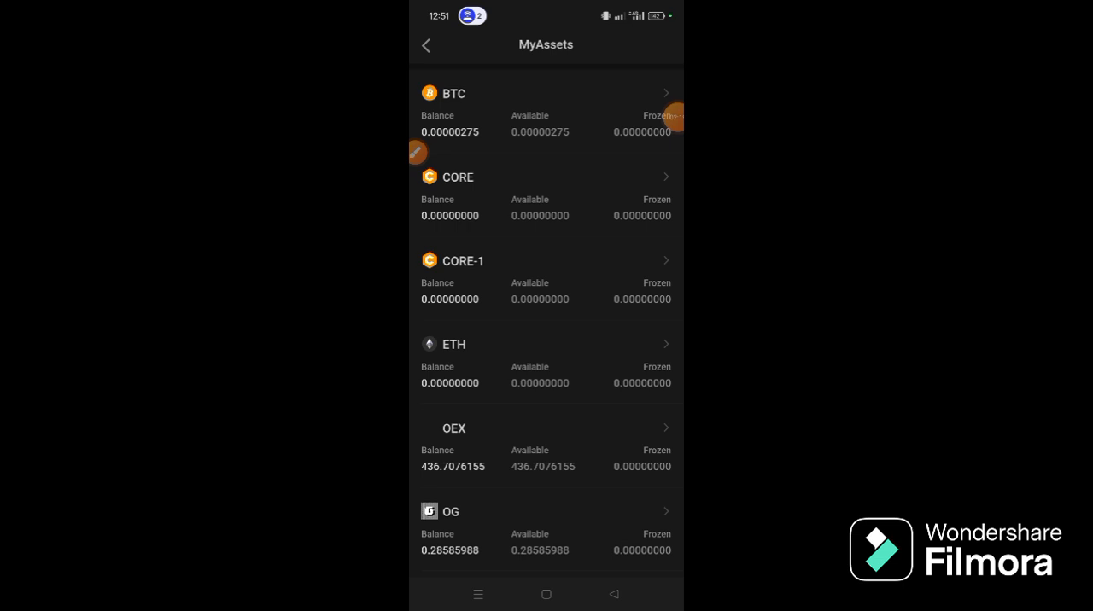
pyautogui.scroll(-3)
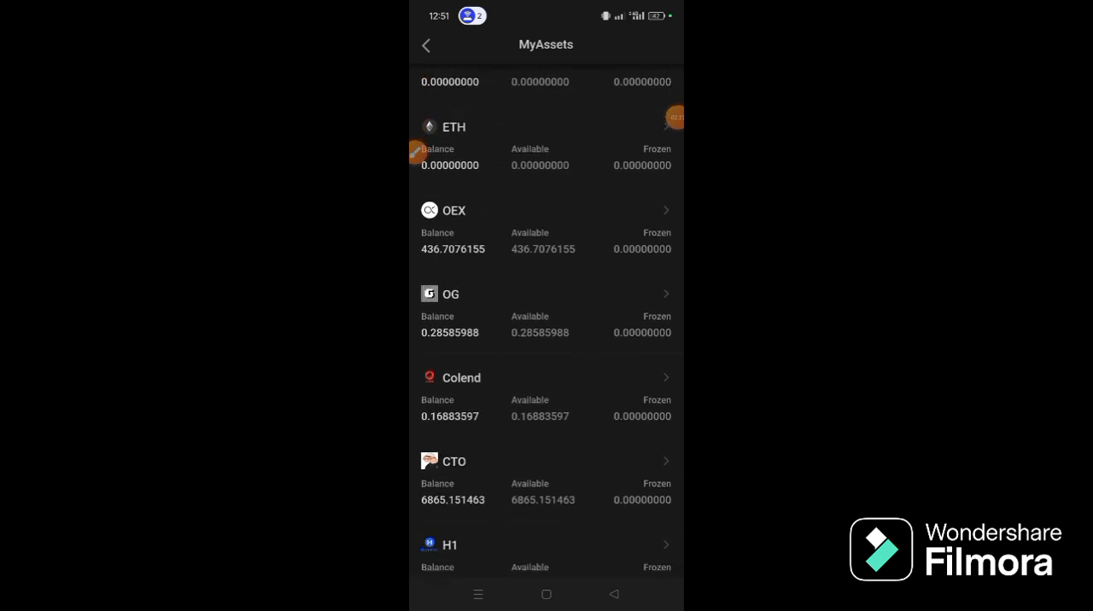
pyautogui.scroll(-3)
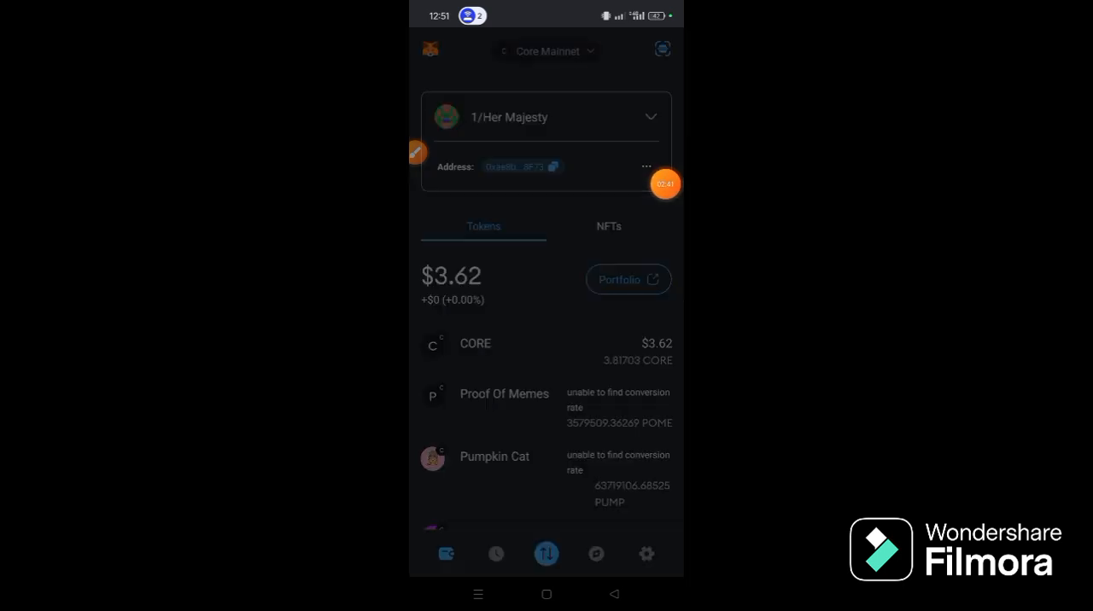
# Step: Copy the Core Mainnet account address from the MetaMask wallet holding $3.62
pyautogui.click(546, 51)
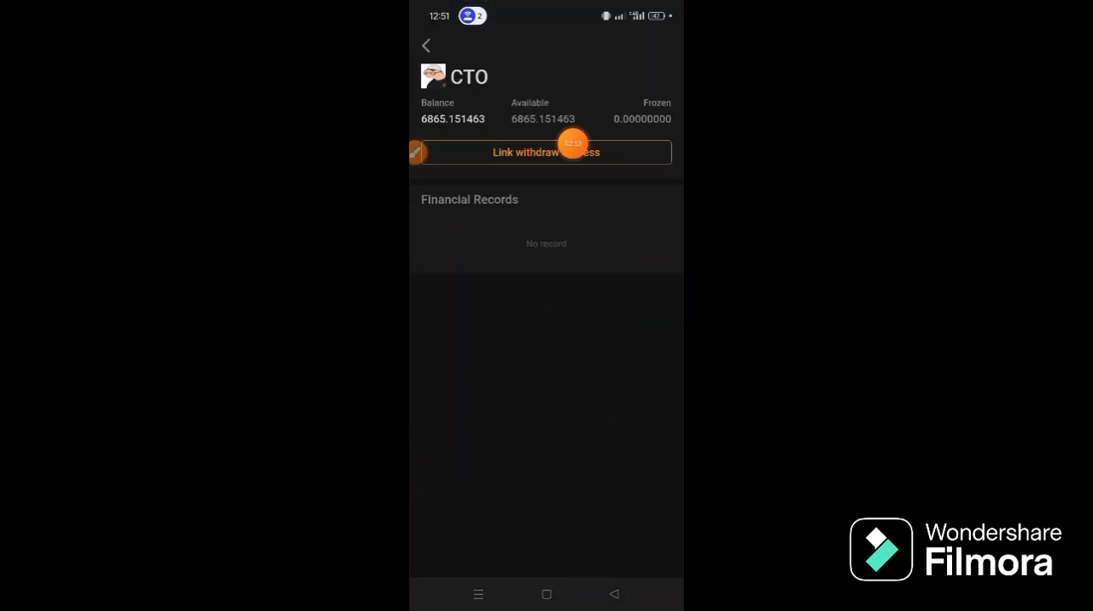
pyautogui.moveTo(666, 276)
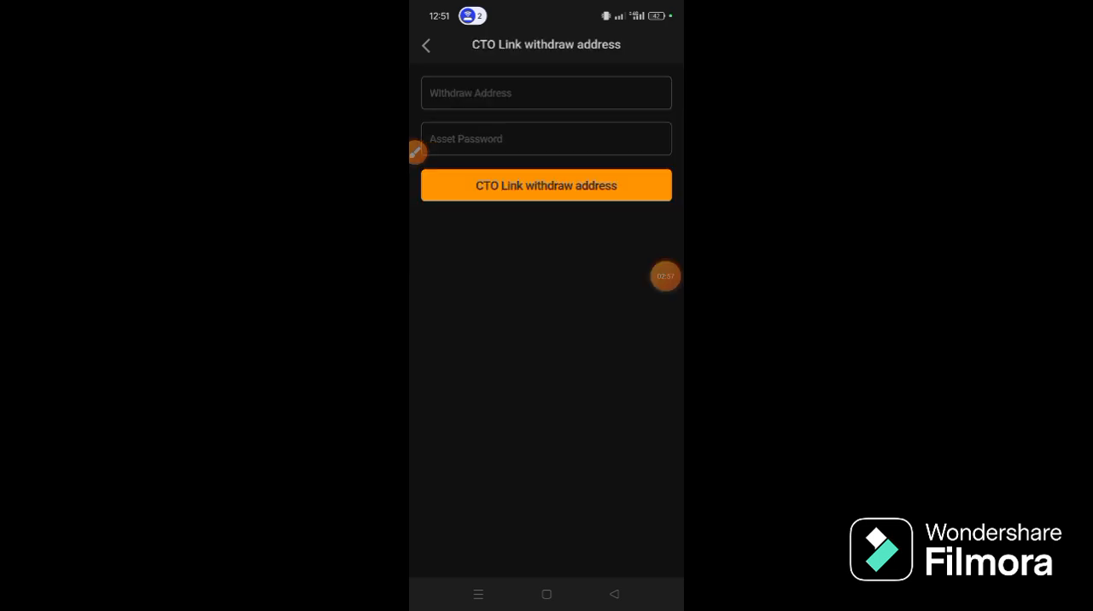
# Step: Fill the CTO withdraw address with the copied Core address and submit the link request
pyautogui.click(547, 92)
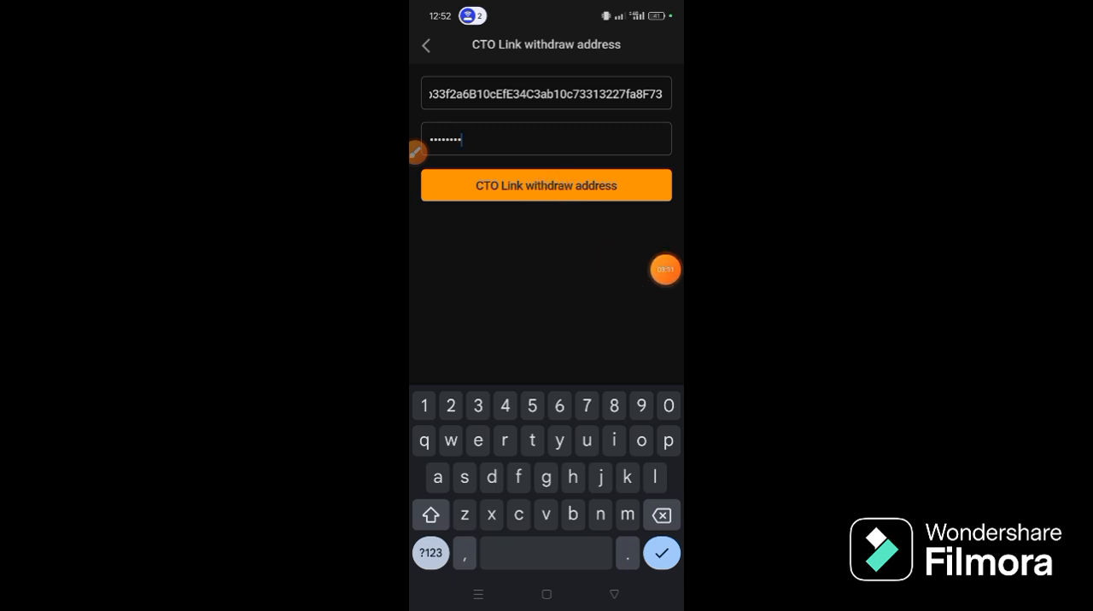
pyautogui.click(547, 186)
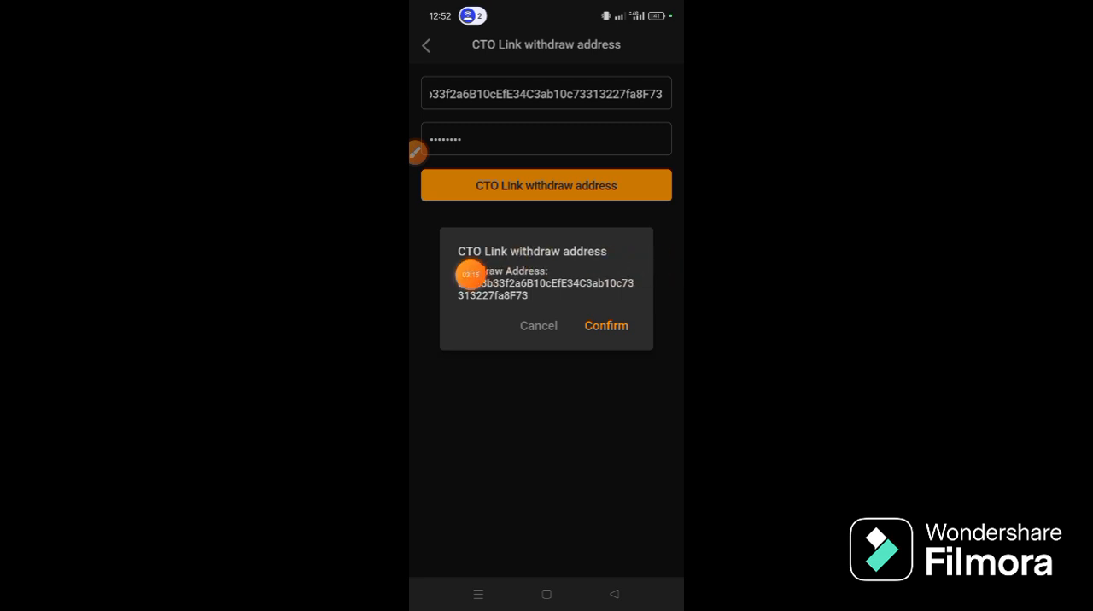
pyautogui.moveTo(622, 324)
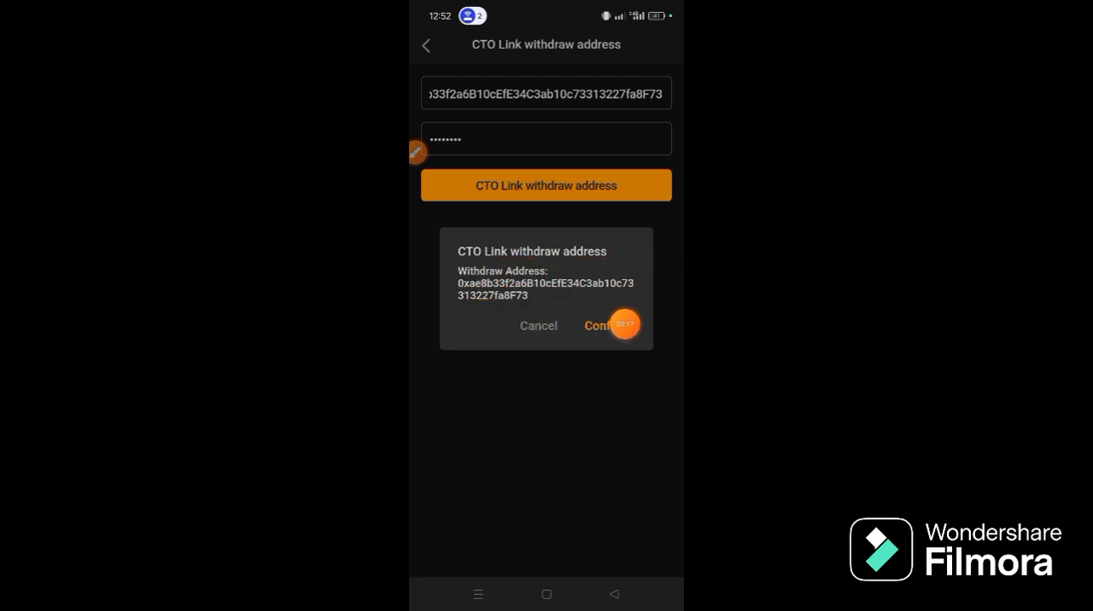
# Step: Confirm linking the CTO withdrawal address and go to the Gmail inbox for the code
pyautogui.click(596, 324)
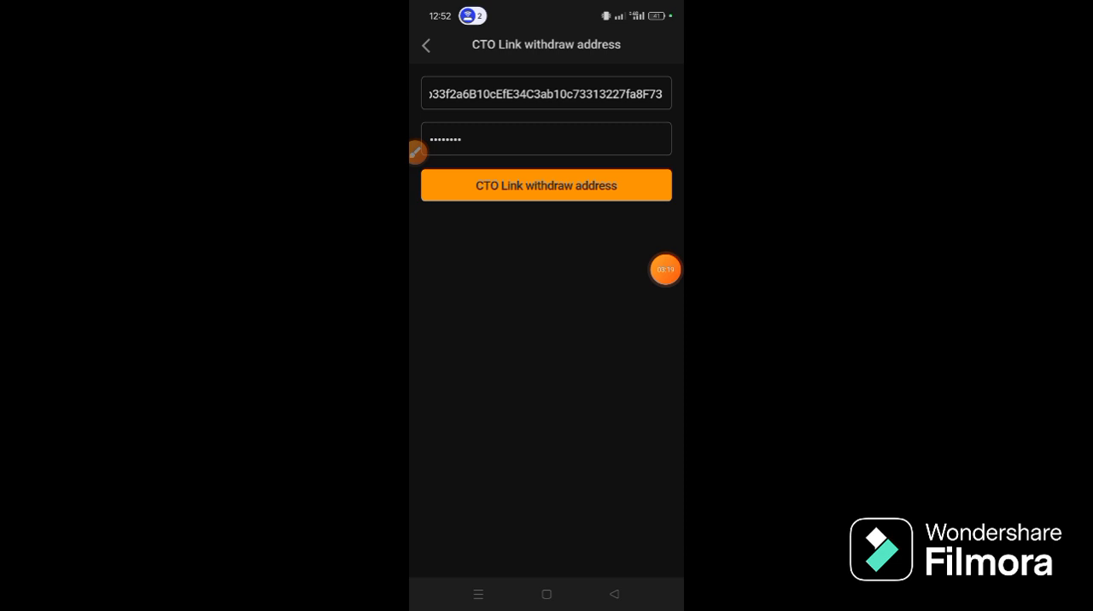
pyautogui.click(546, 186)
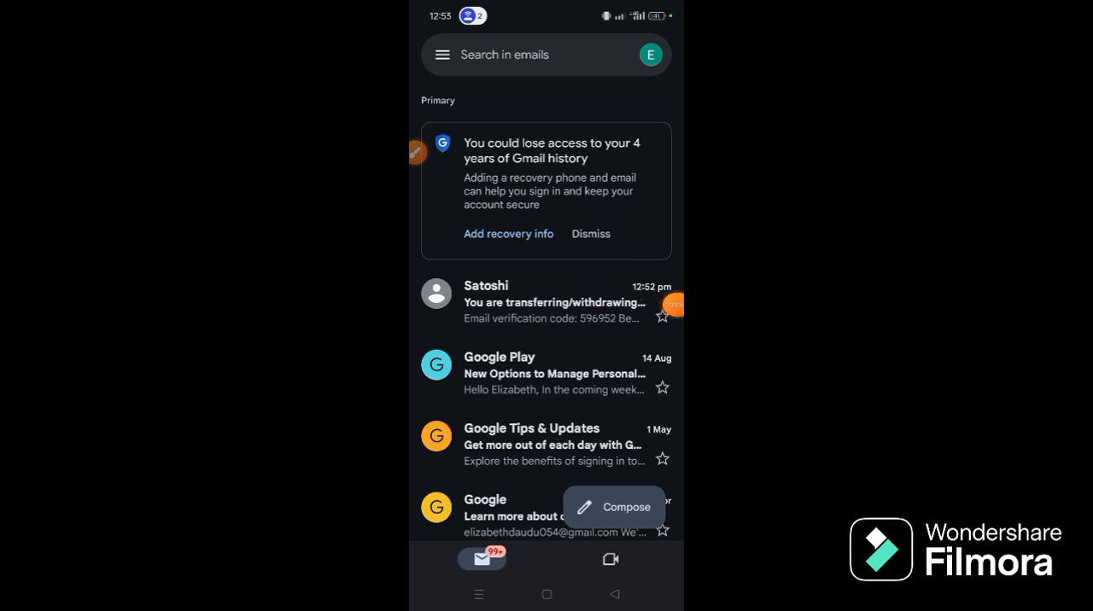
pyautogui.click(546, 302)
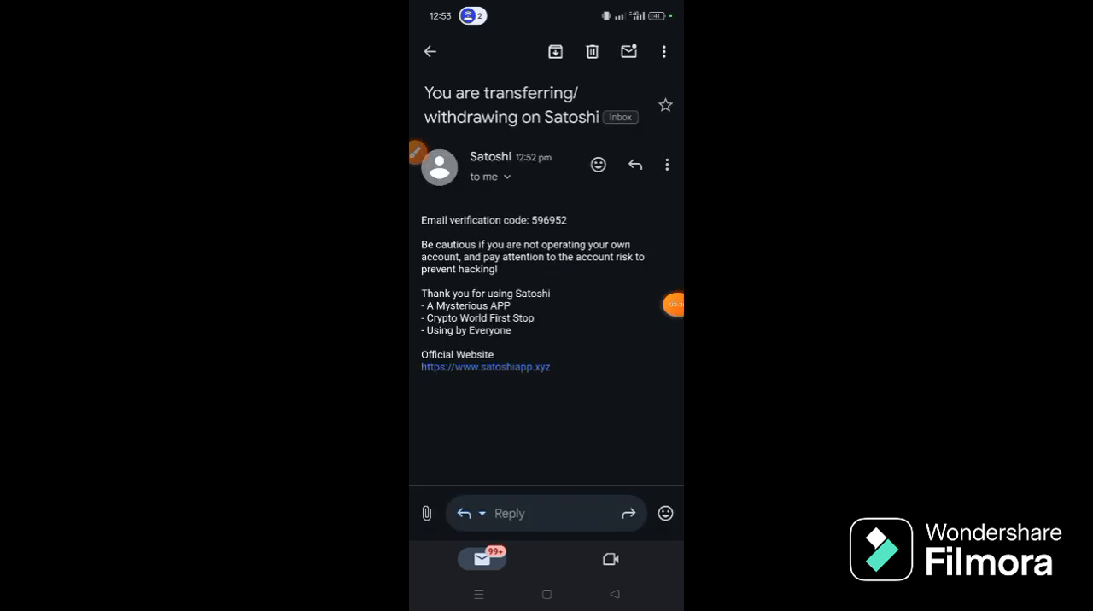
pyautogui.doubleClick(546, 221)
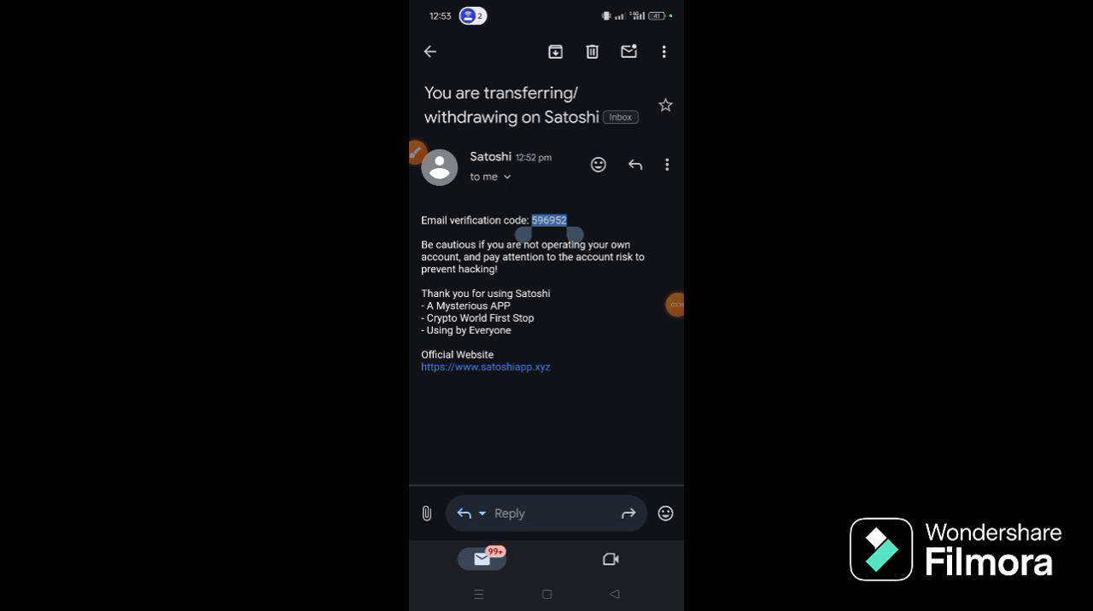
pyautogui.click(552, 221)
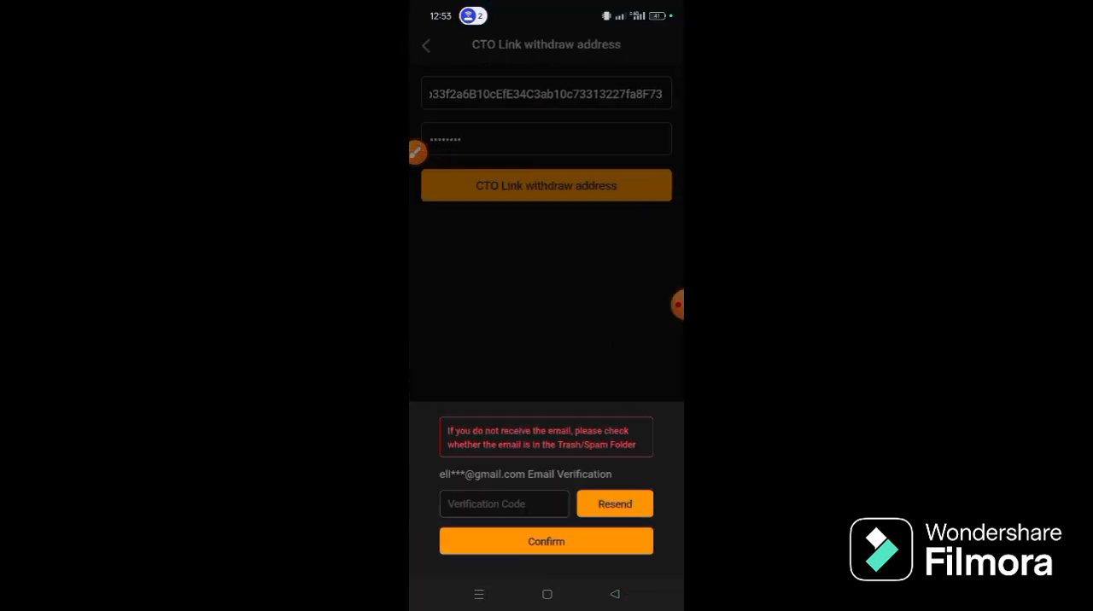
pyautogui.click(504, 504)
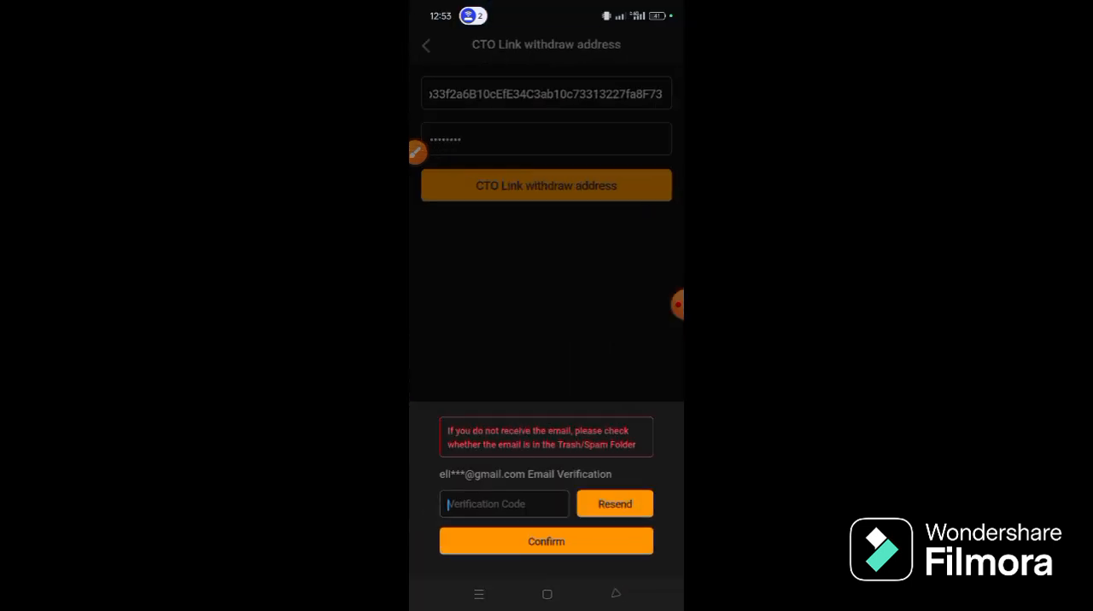
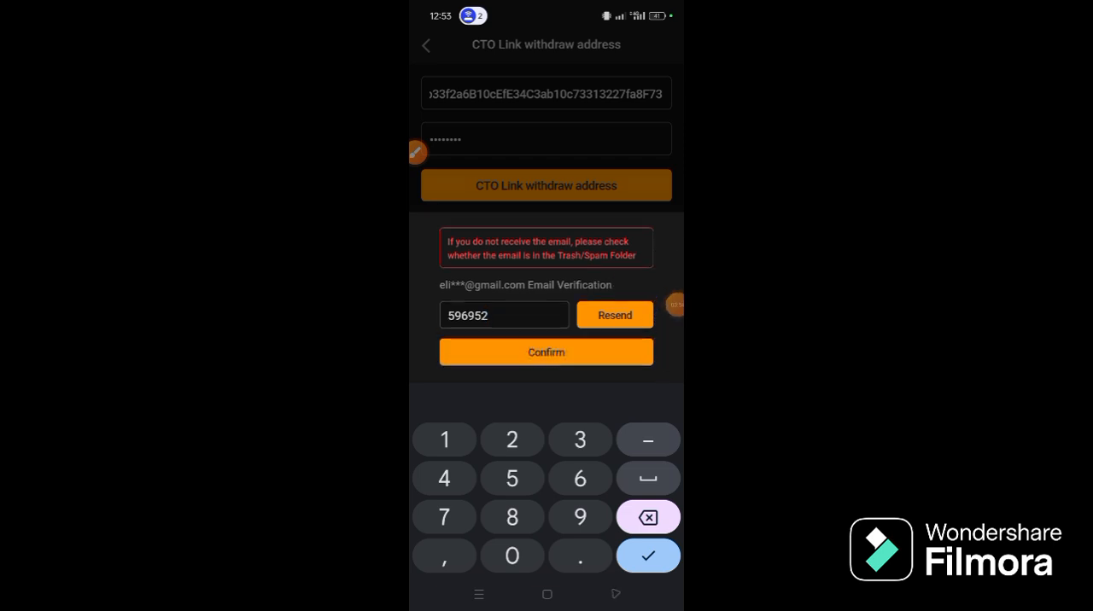
pyautogui.click(546, 352)
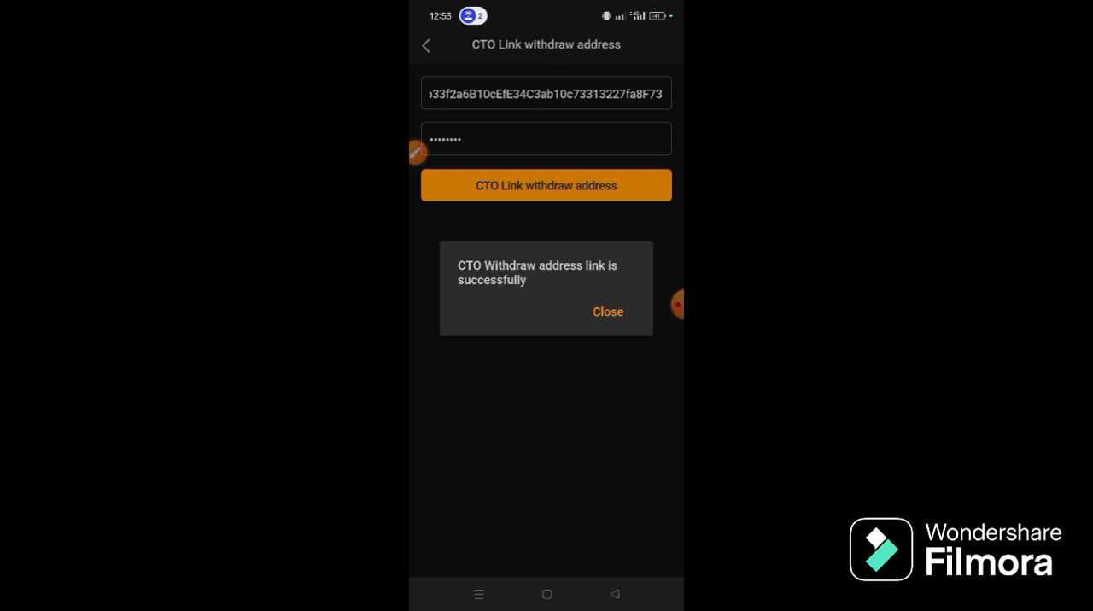
pyautogui.click(608, 311)
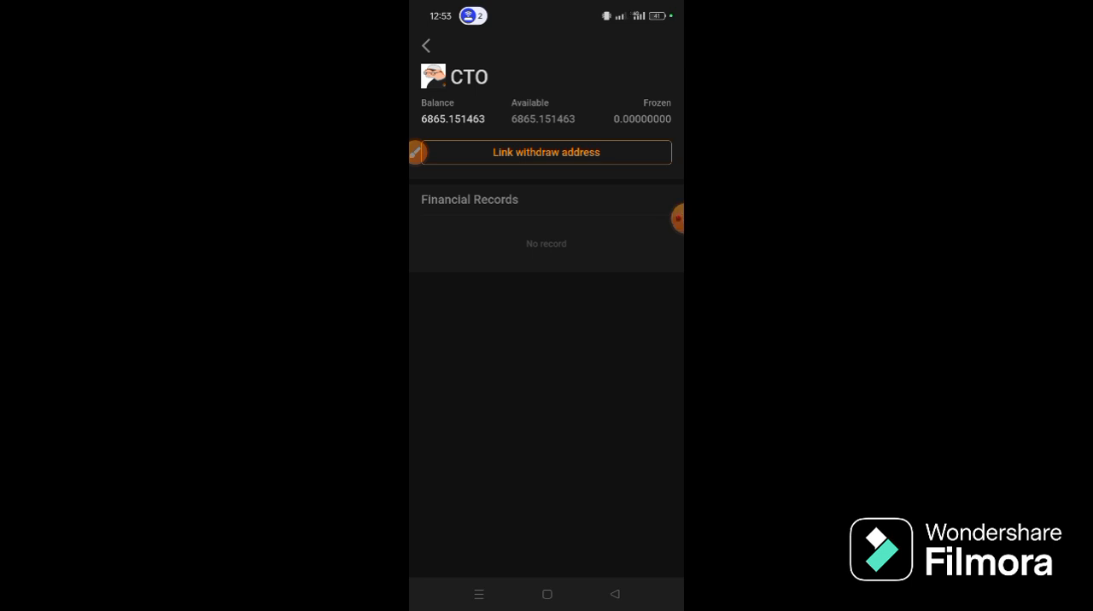
# Step: Leave the CTO asset page and return to the Free Airdrop overview with hash 827.40
pyautogui.click(425, 46)
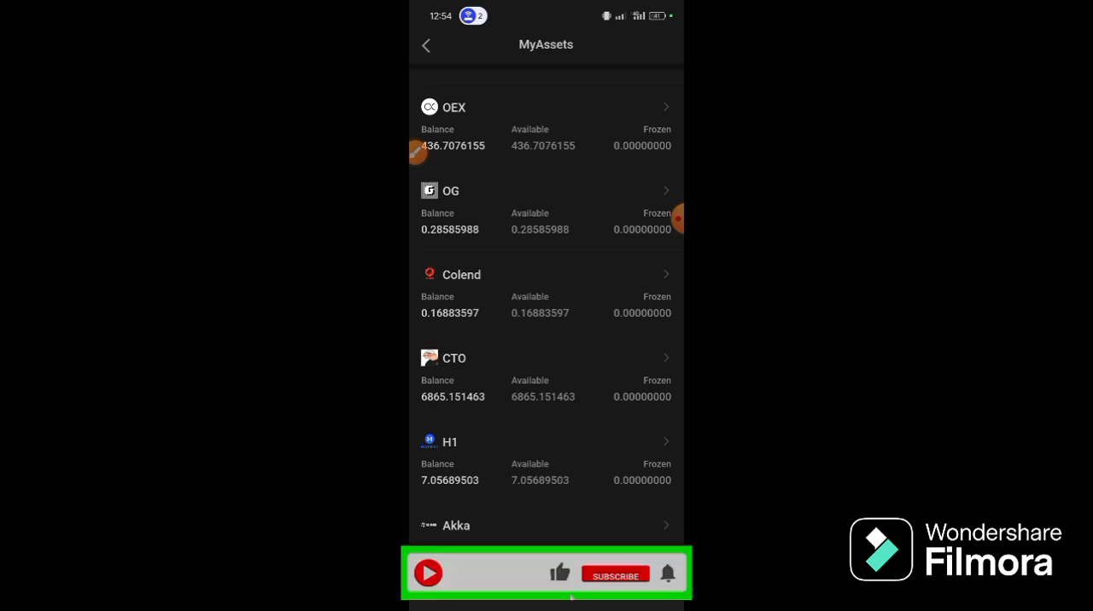
pyautogui.scroll(-3)
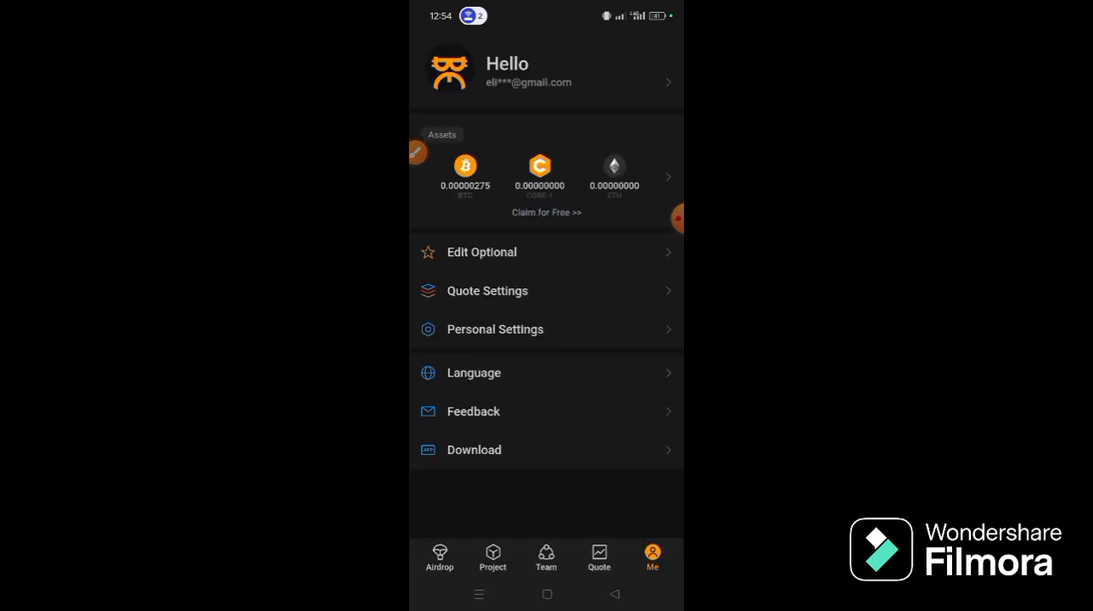
pyautogui.click(439, 557)
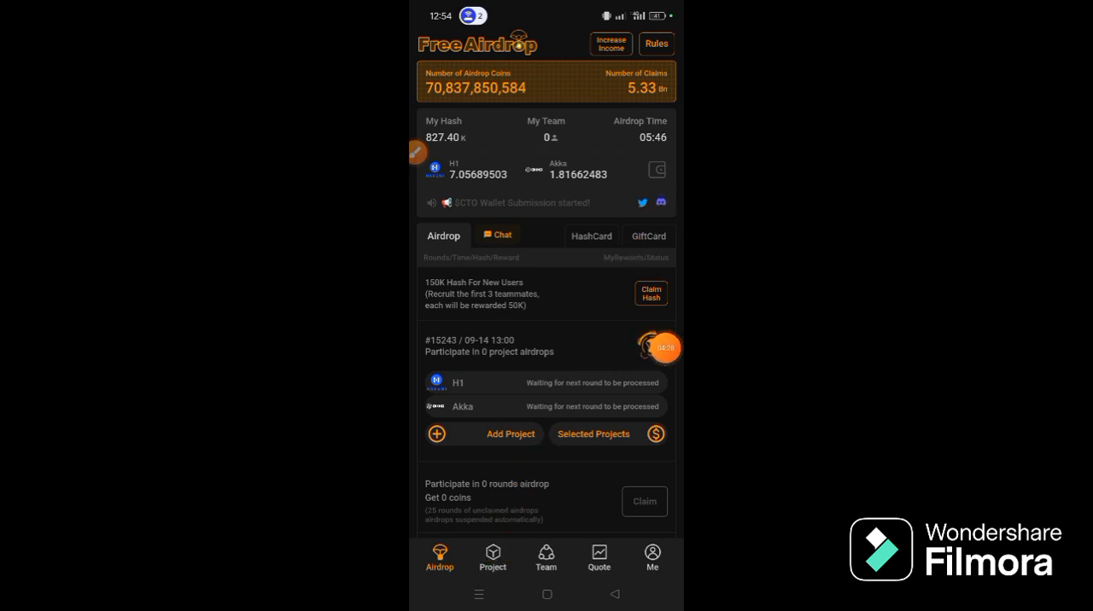
# Step: Scroll through the airdrop projects list down to the Akka (Akka) project
pyautogui.click(491, 559)
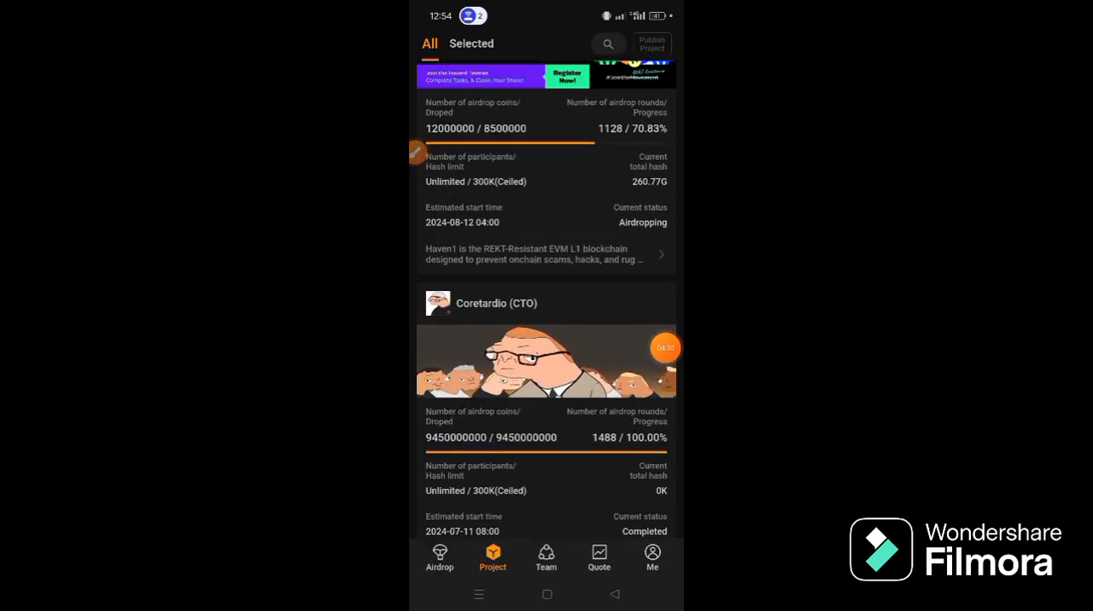
pyautogui.scroll(-3)
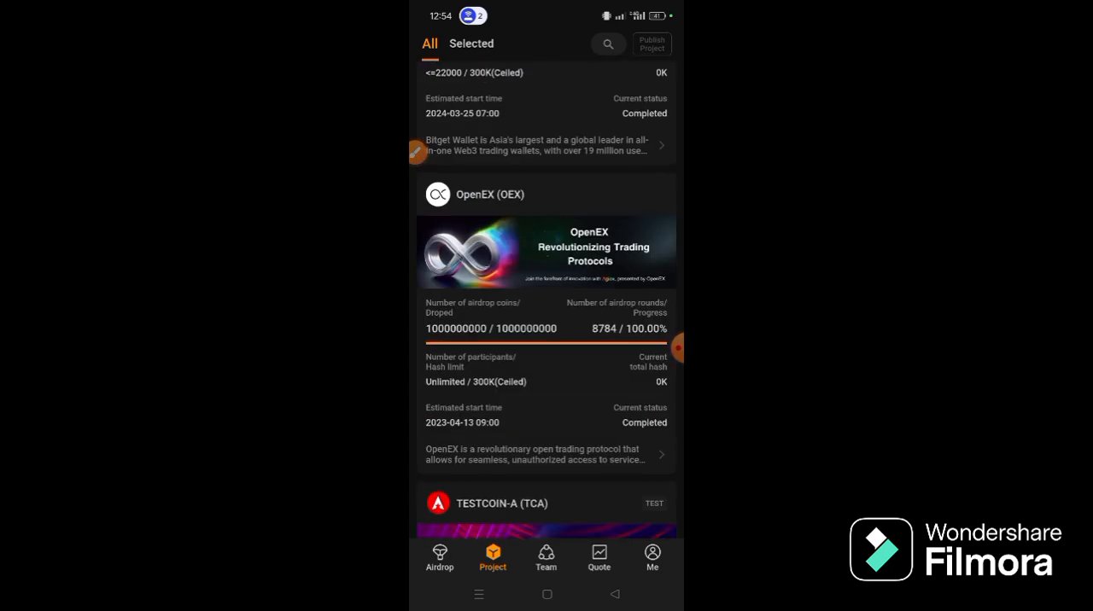
pyautogui.scroll(-3)
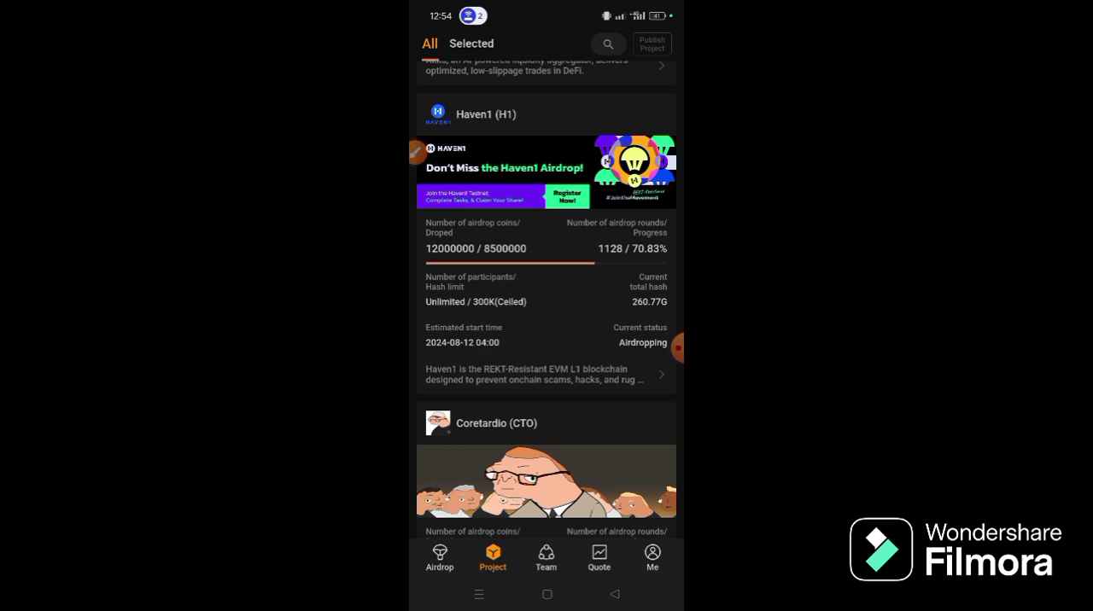
pyautogui.scroll(-3)
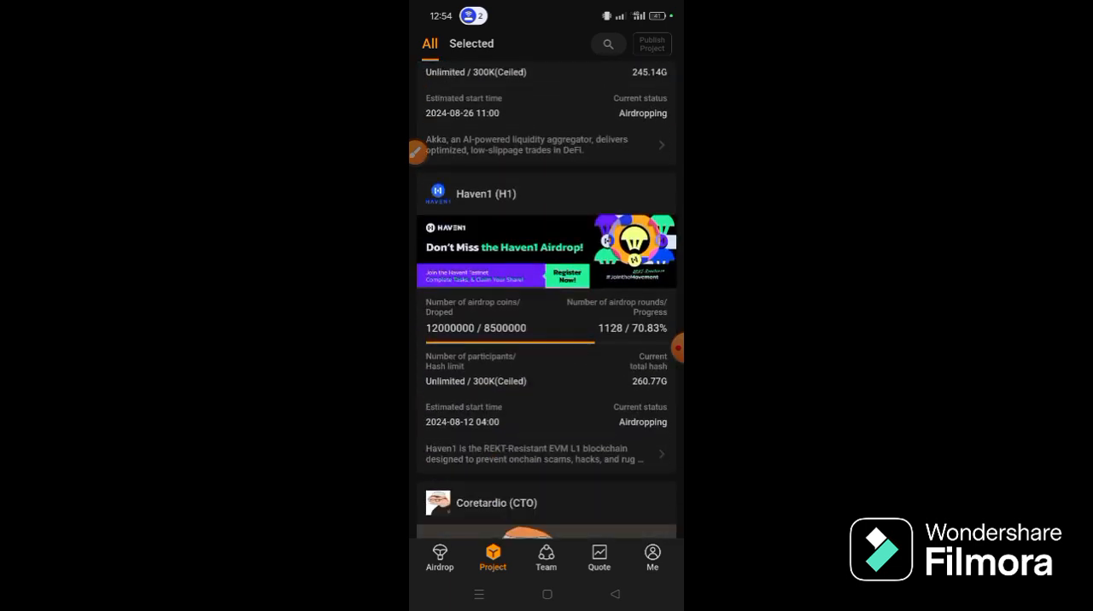
pyautogui.scroll(-3)
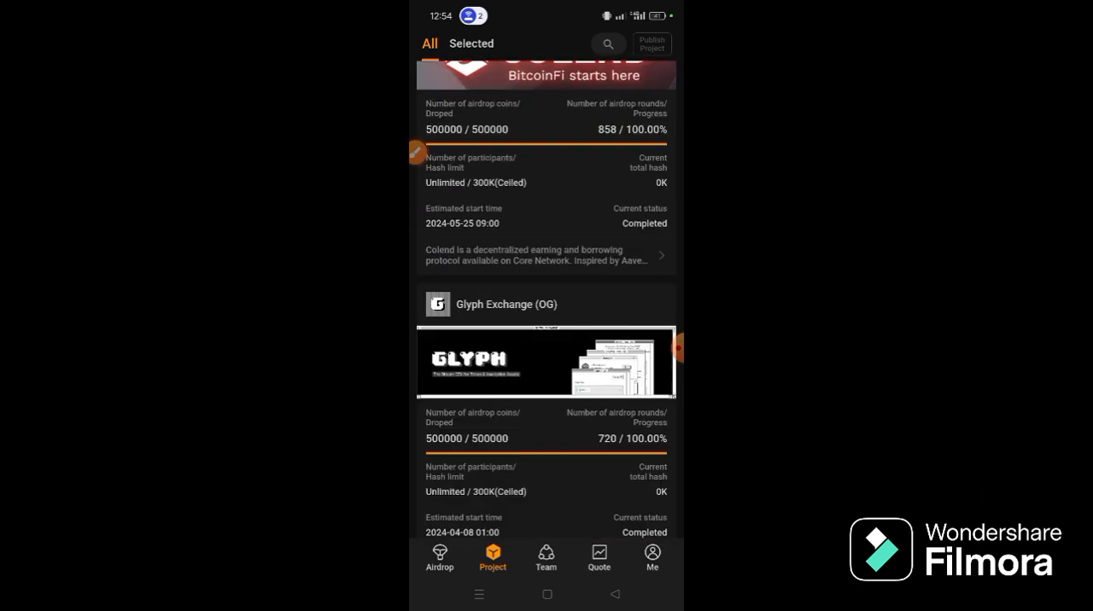
pyautogui.scroll(-3)
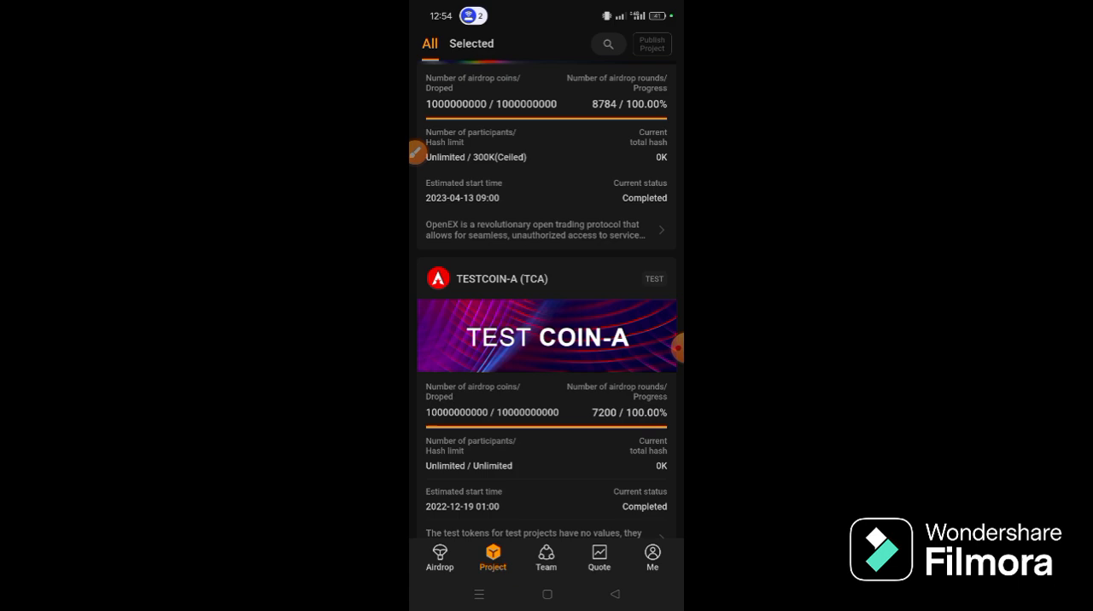
pyautogui.scroll(-3)
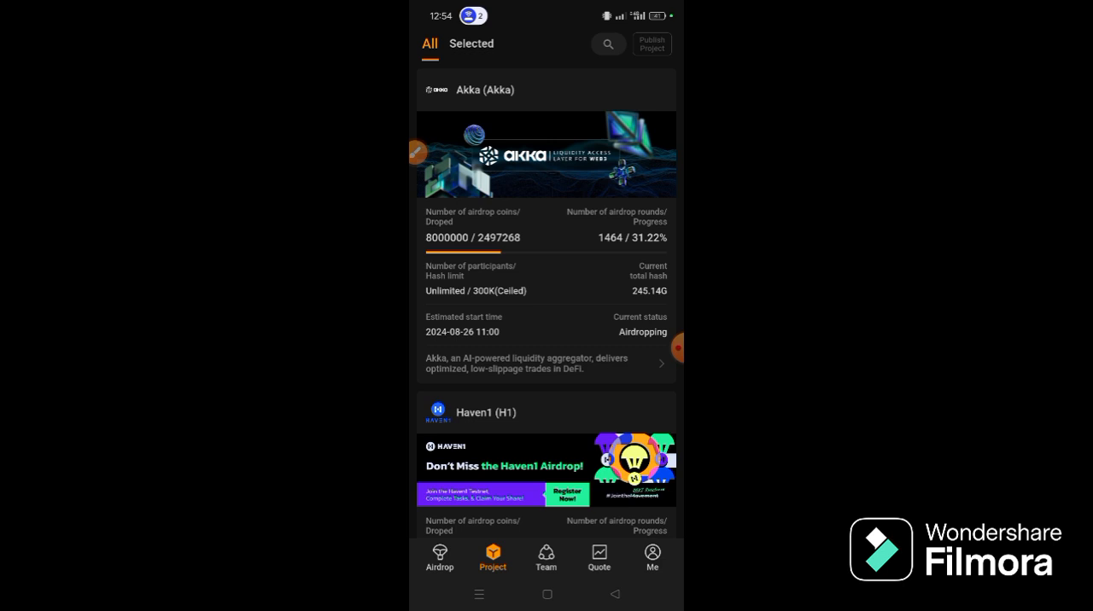
pyautogui.scroll(-3)
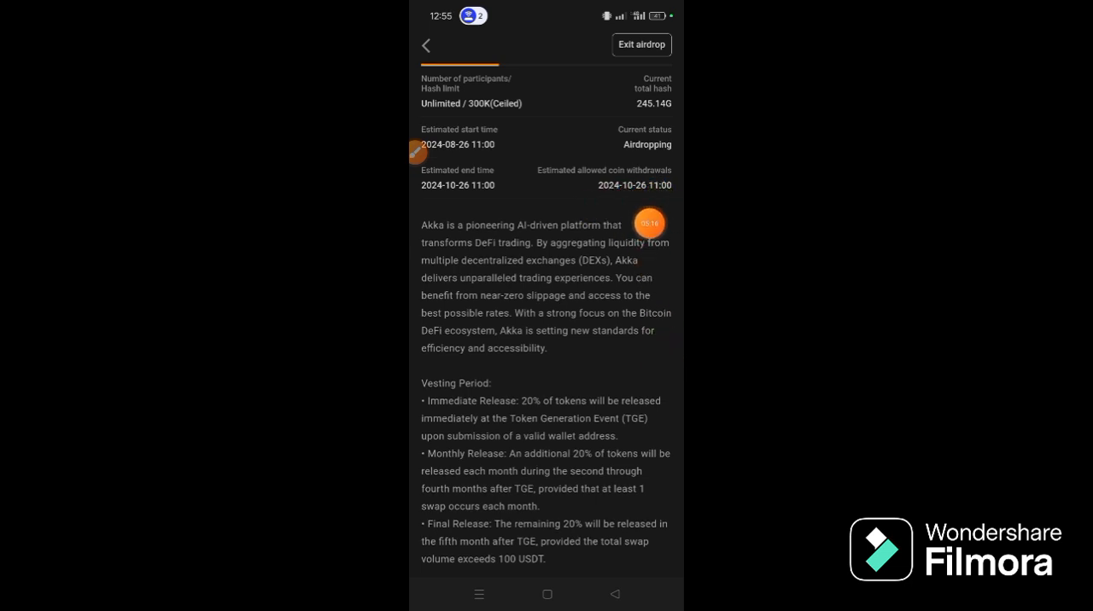
# Step: View the Haven1 (H1) airdrop details, then return to the Free Airdrop overview
pyautogui.click(424, 46)
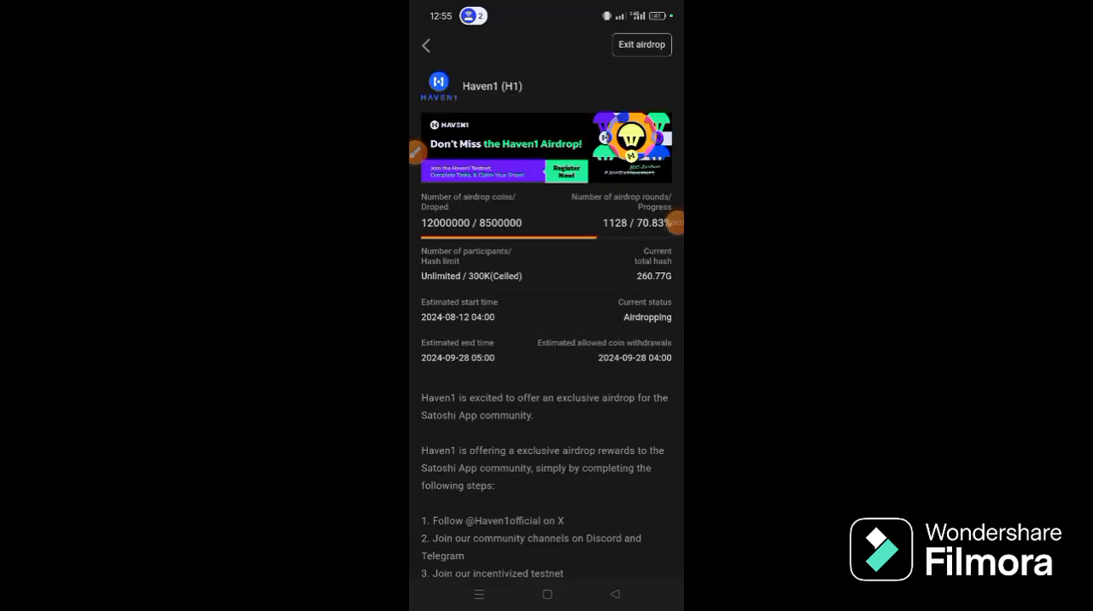
pyautogui.scroll(-3)
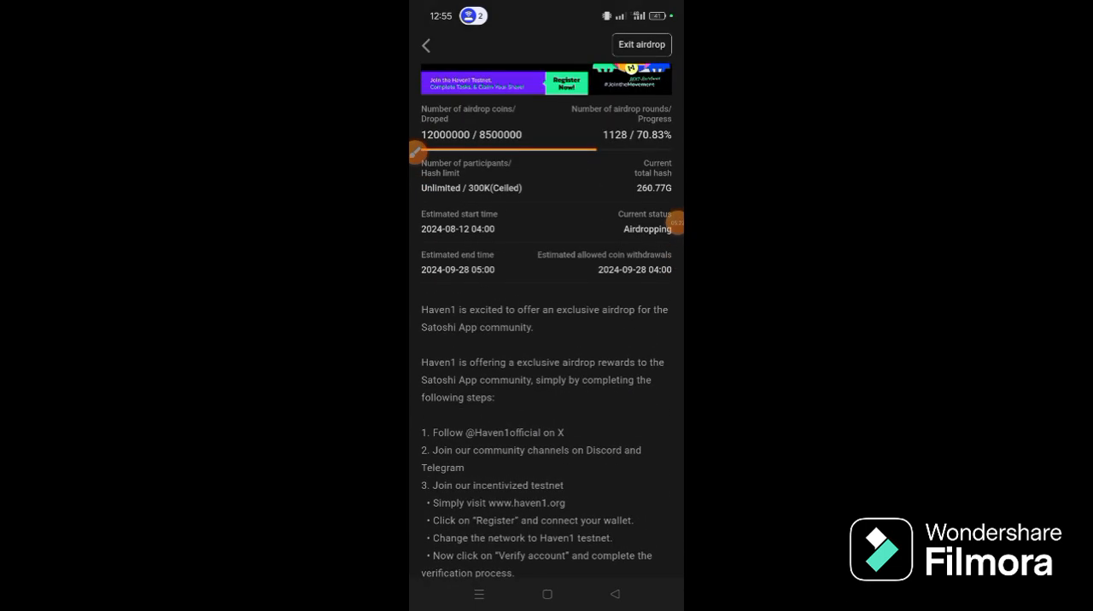
pyautogui.scroll(-3)
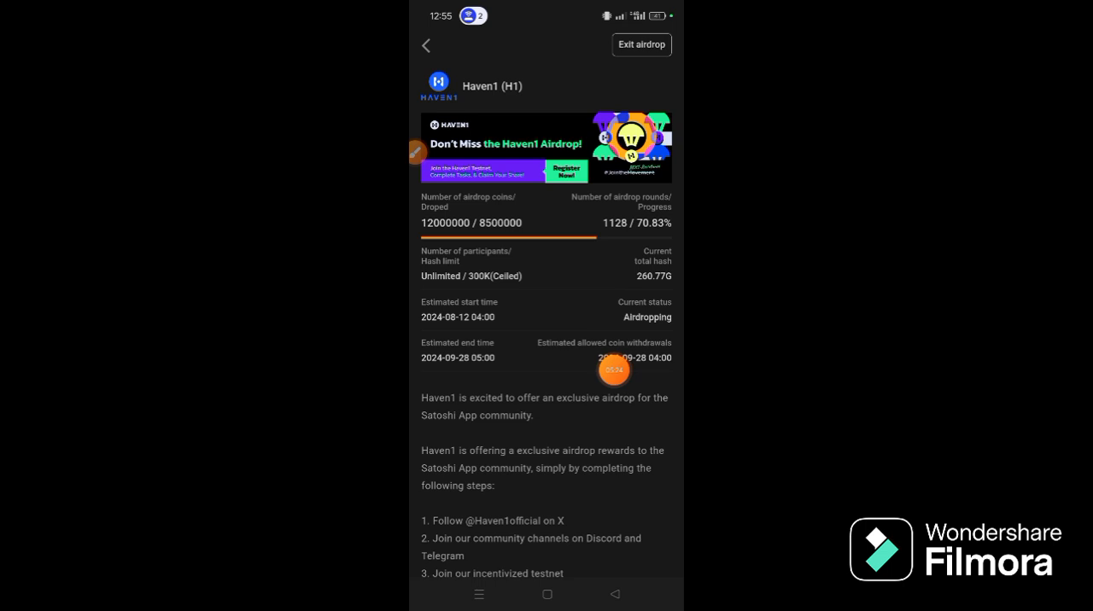
pyautogui.moveTo(651, 365)
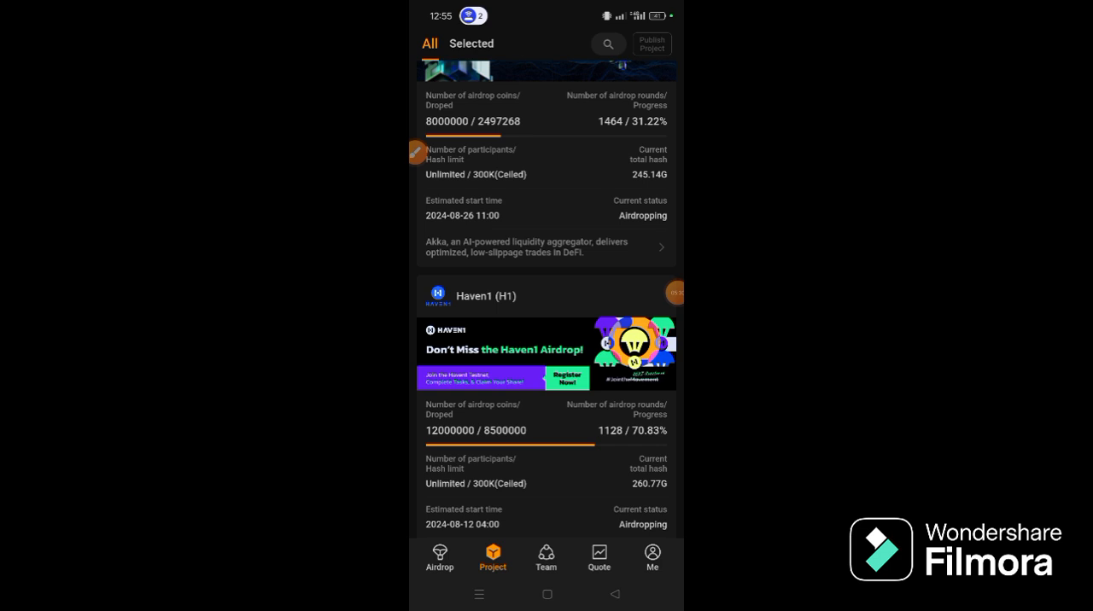
pyautogui.click(439, 559)
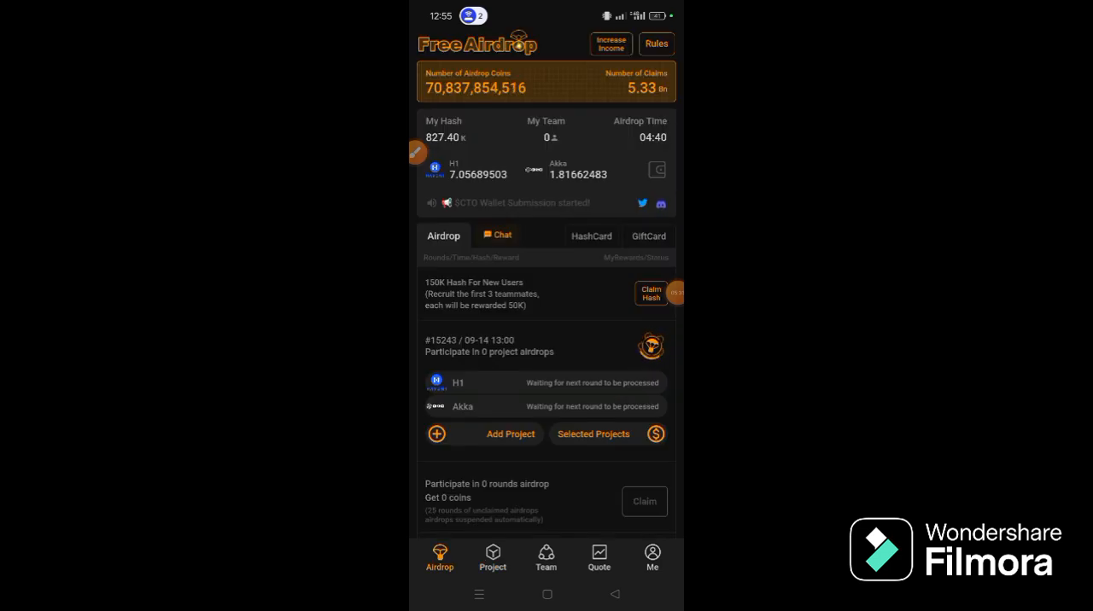